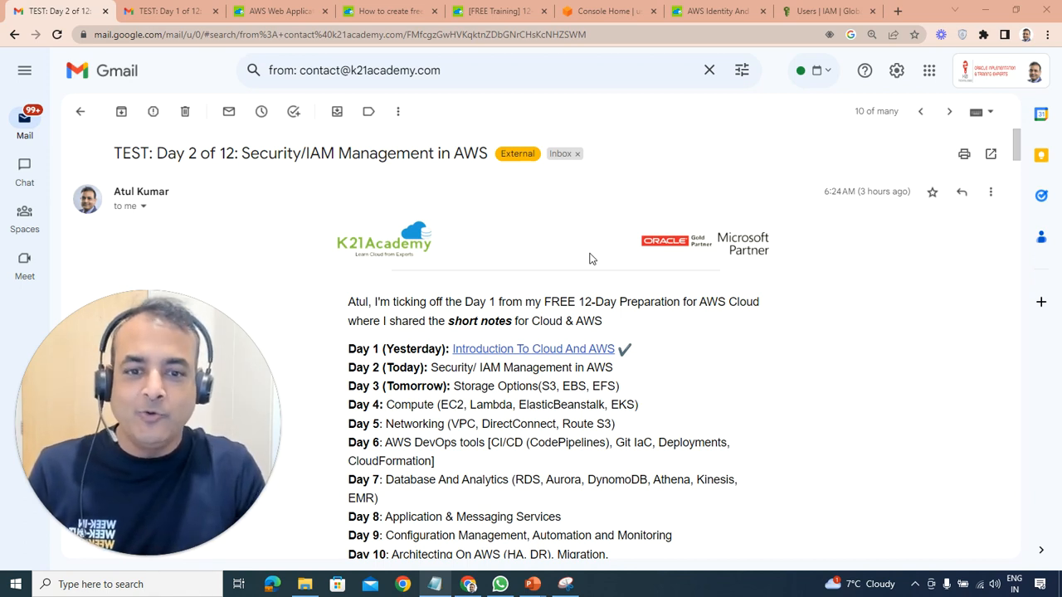
Leave the Day 2 Security/IAM email and switch to the Day 1 course email tab.
{"action": "scroll", "scroll_direction": "down", "scroll_amount": 3}
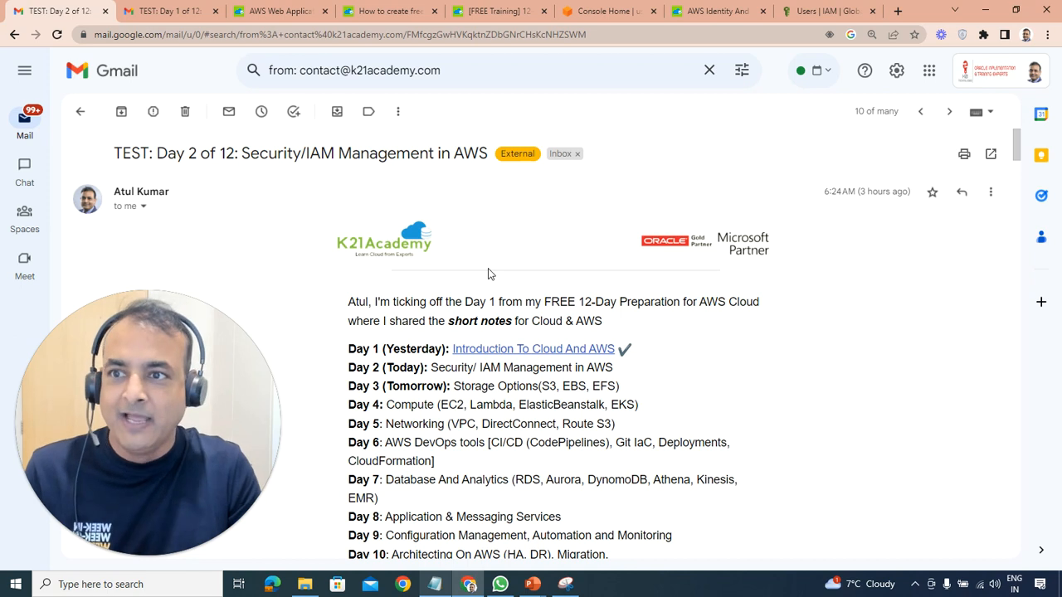
{"action": "left_click", "coordinate": [166, 10]}
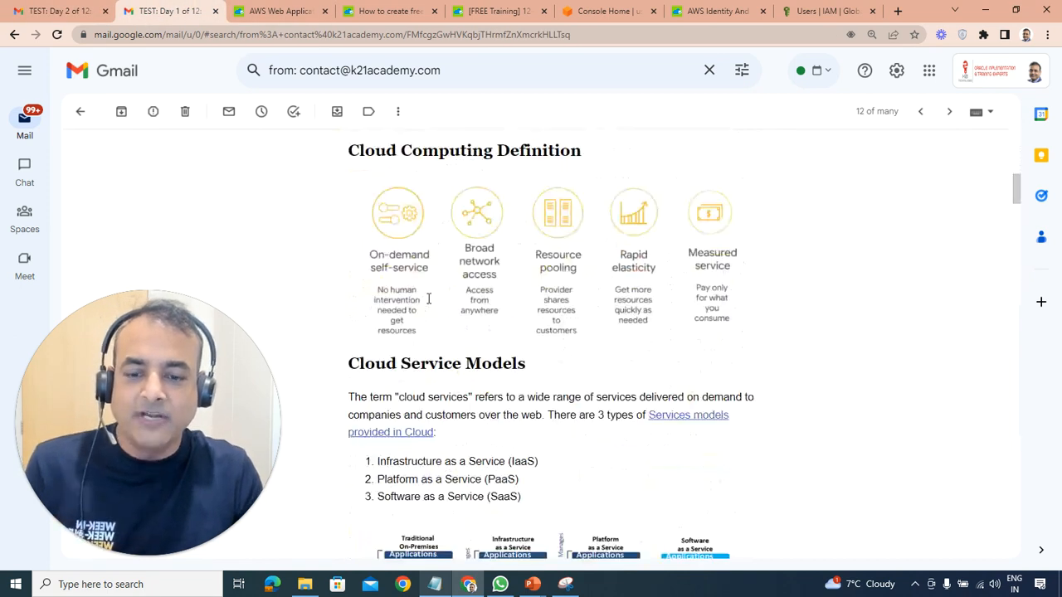
{"action": "scroll", "scroll_direction": "down", "scroll_amount": 3}
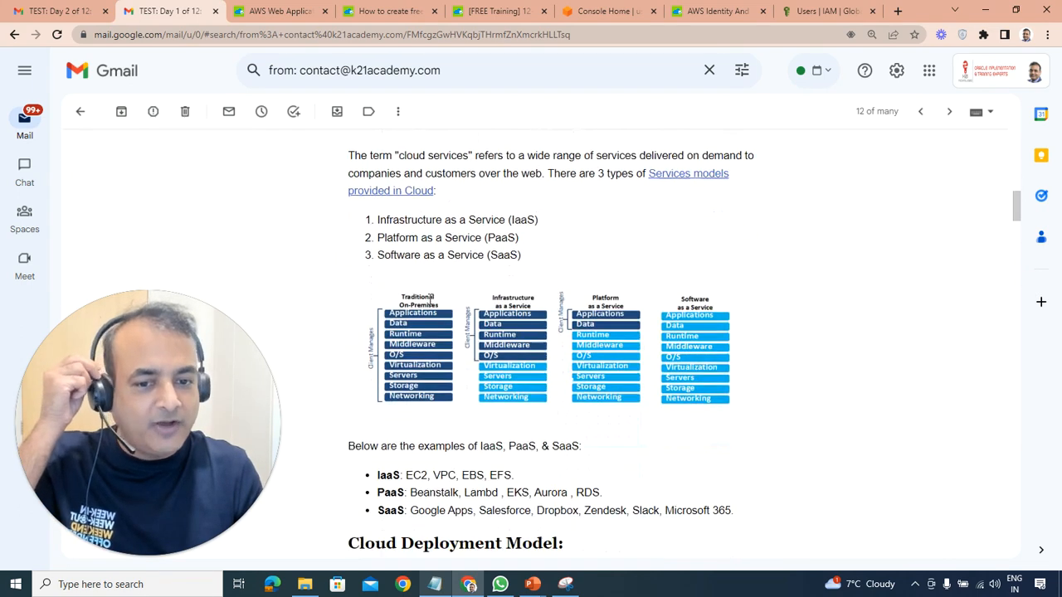
{"action": "scroll", "scroll_direction": "down", "scroll_amount": 3}
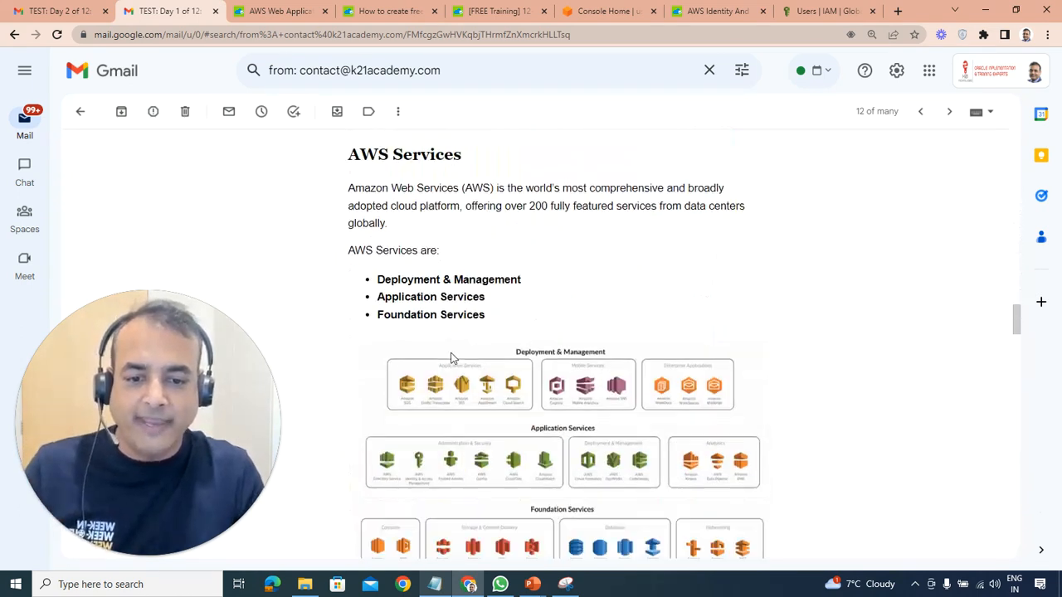
{"action": "scroll", "scroll_direction": "down", "scroll_amount": 3}
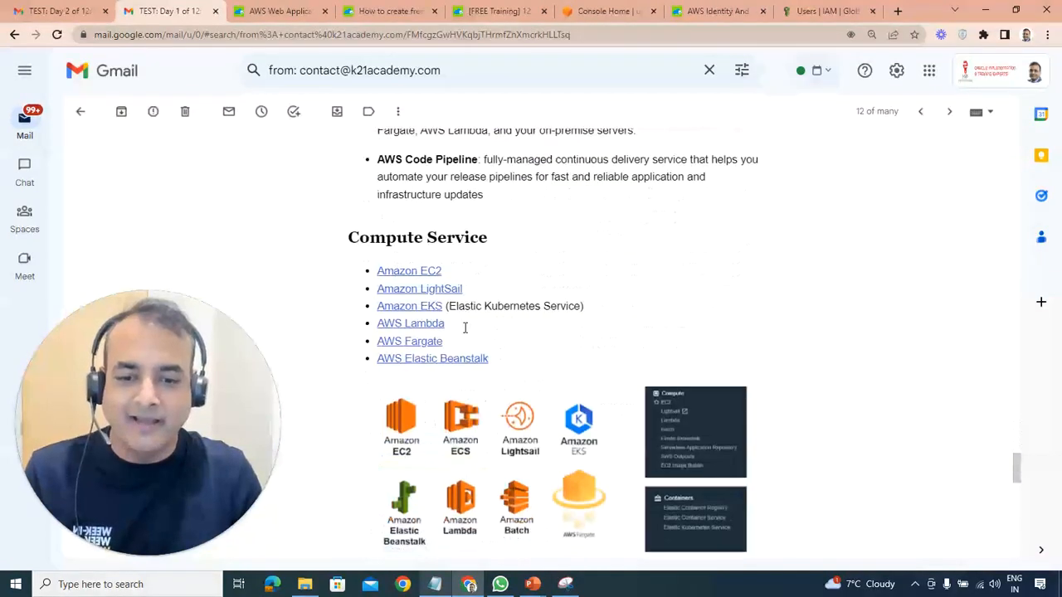
{"action": "scroll", "scroll_direction": "down", "scroll_amount": 3}
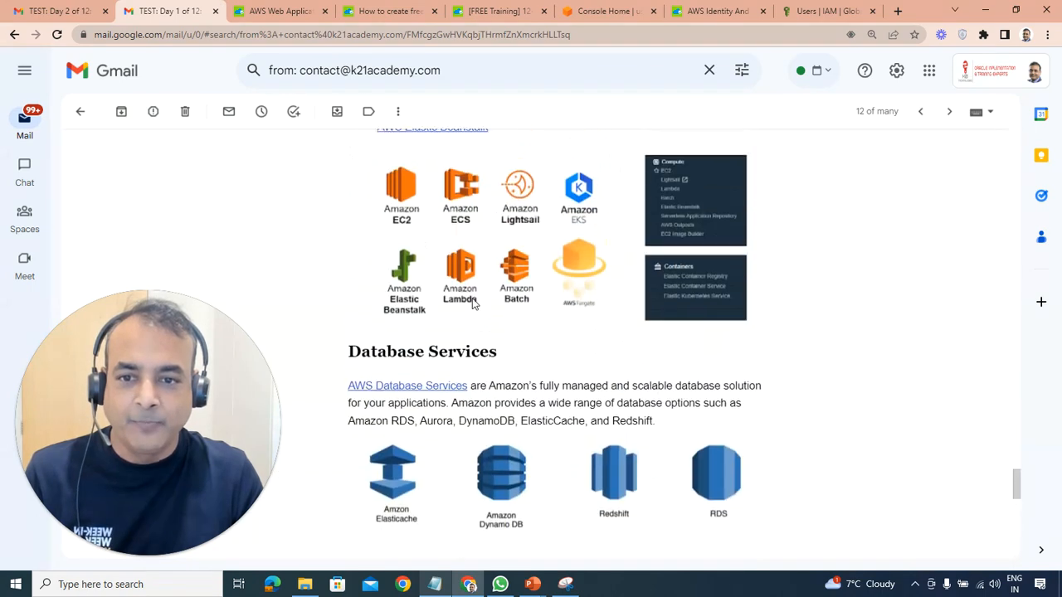
{"action": "scroll", "scroll_direction": "down", "scroll_amount": 3}
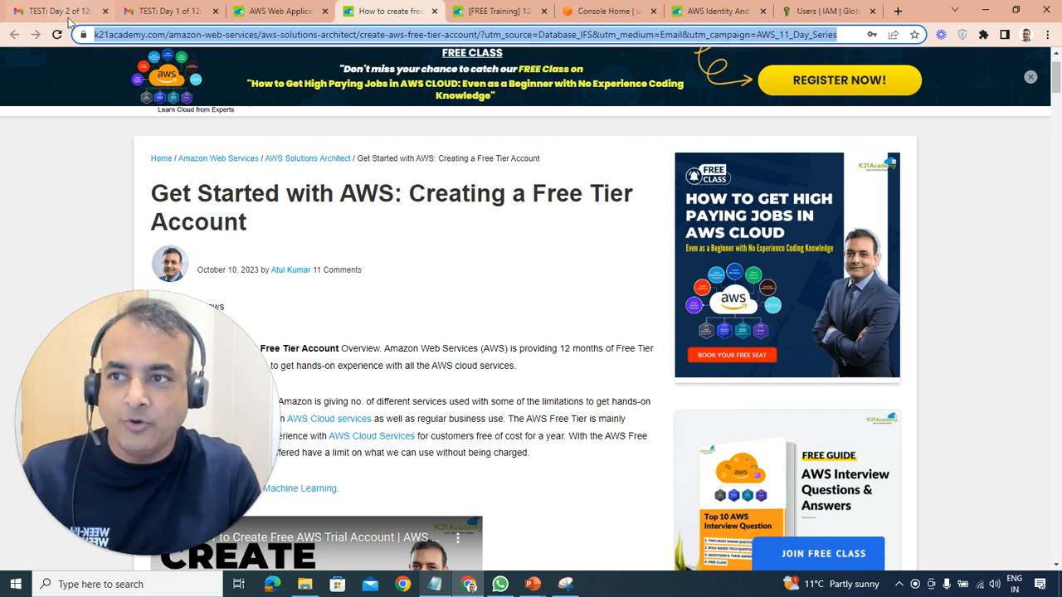
Return to the Day 2 Security/IAM email tab from the free tier article.
{"action": "left_click", "coordinate": [53, 10]}
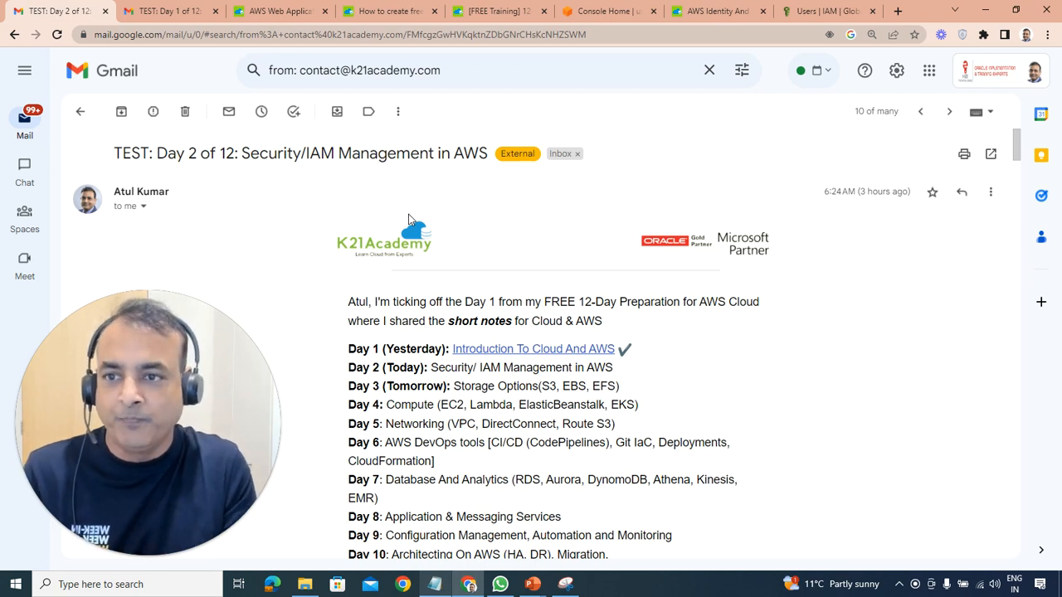
{"action": "mouse_move", "coordinate": [521, 270]}
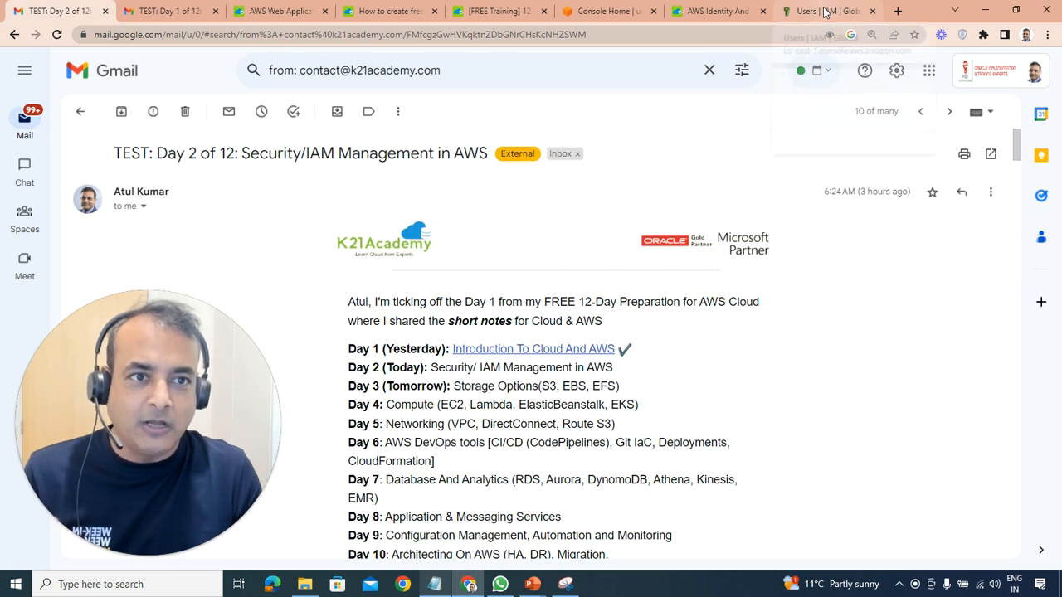
Show AWS Console Home and check the region list, keeping N. Virginia selected.
{"action": "left_click", "coordinate": [605, 10]}
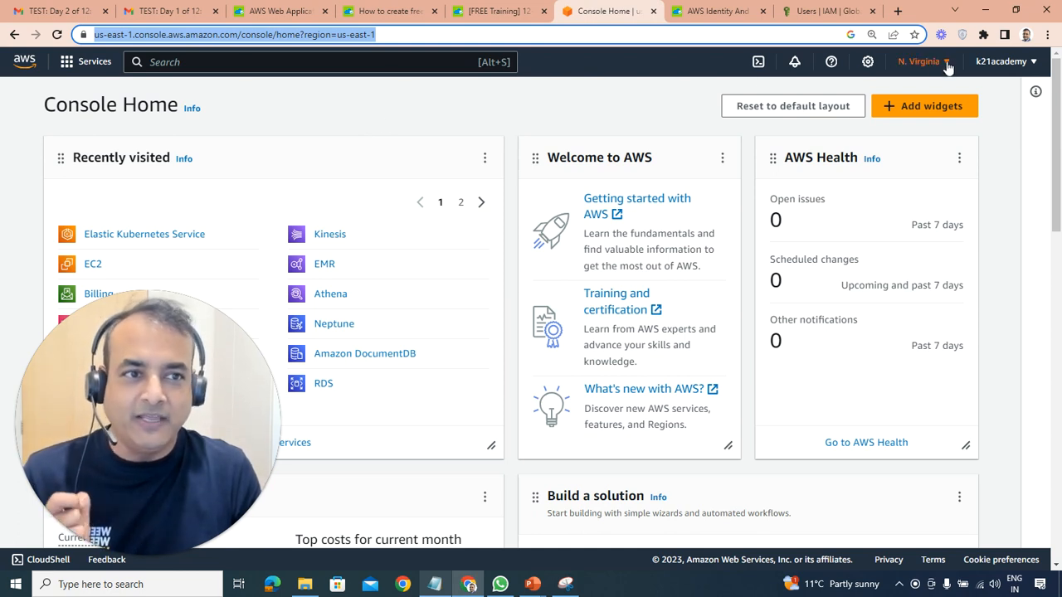
{"action": "left_click", "coordinate": [922, 61]}
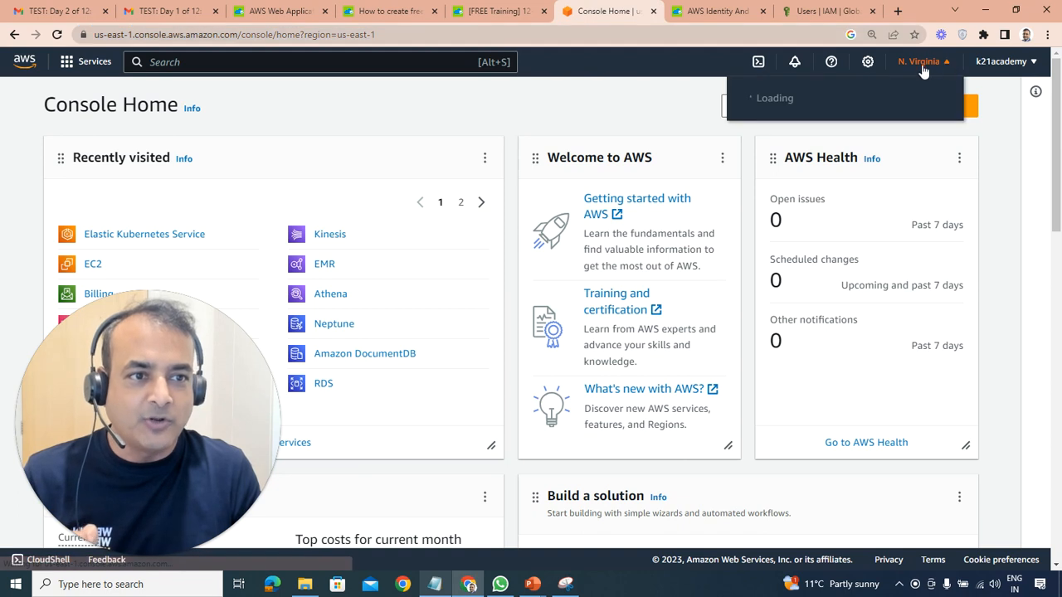
{"action": "left_click", "coordinate": [920, 61]}
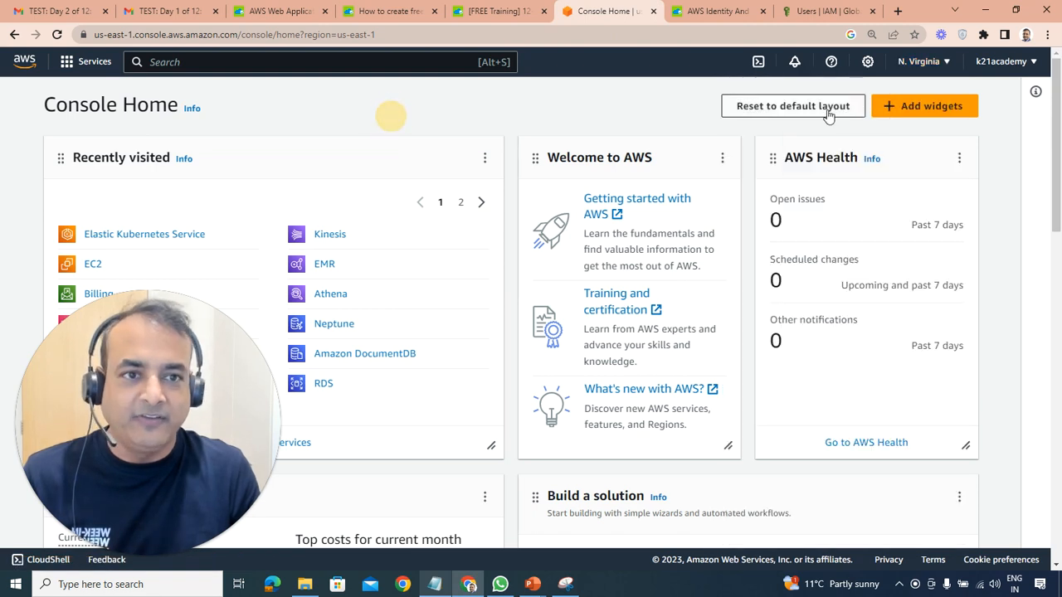
{"action": "left_click", "coordinate": [921, 60]}
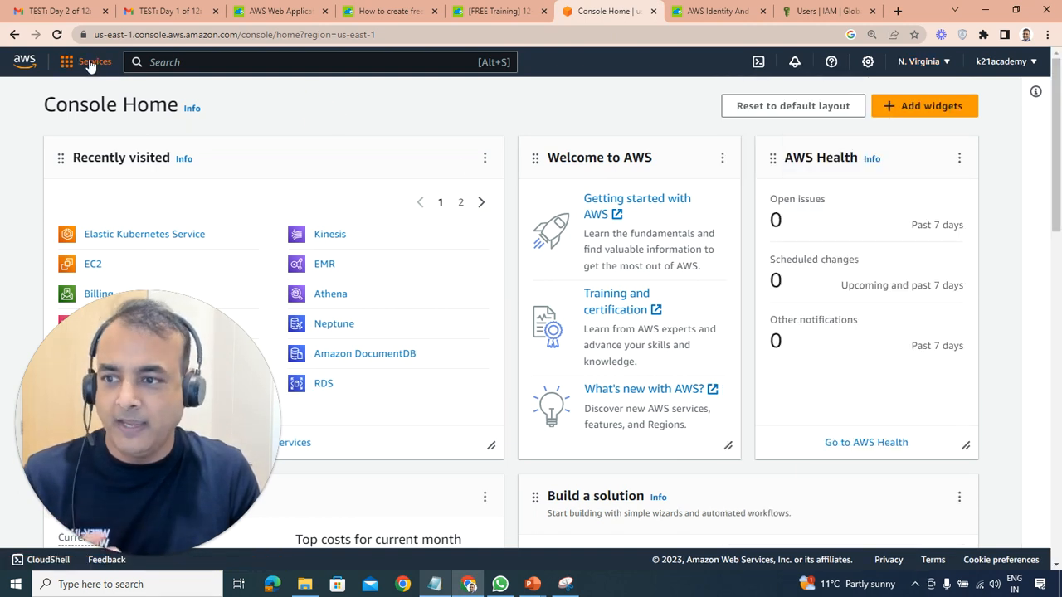
Read down the Day 2 email's IAM section to the job posting example and Components of IAM.
{"action": "left_click", "coordinate": [53, 10]}
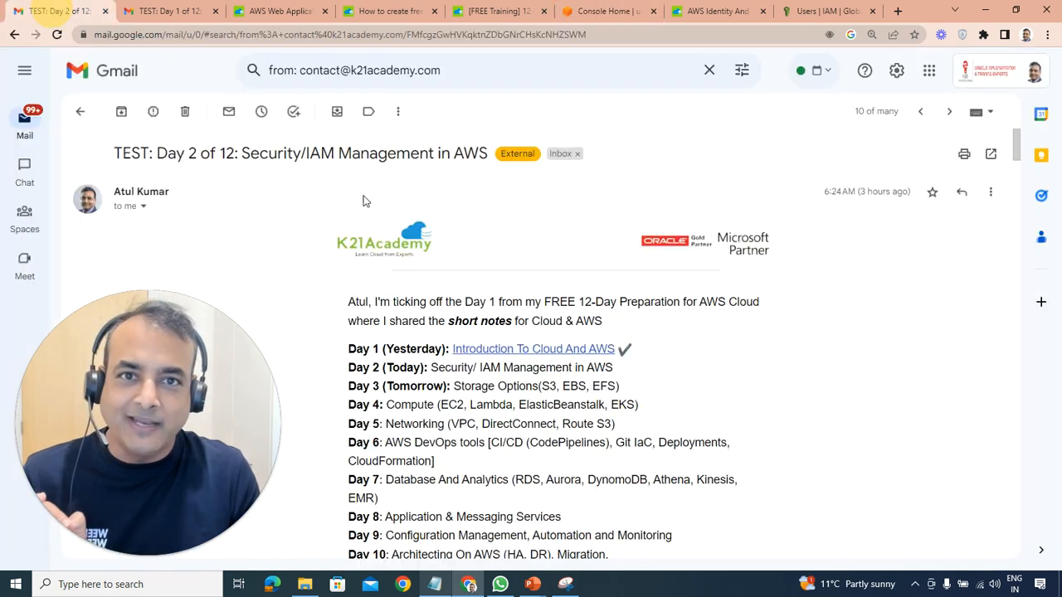
{"action": "scroll", "scroll_direction": "down", "scroll_amount": 3}
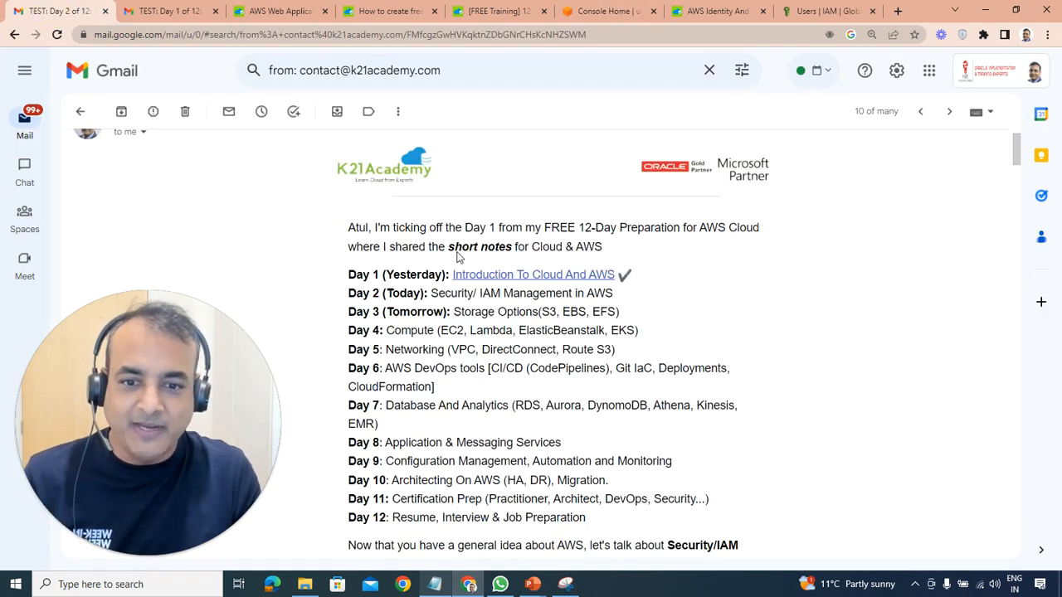
{"action": "scroll", "scroll_direction": "down", "scroll_amount": 3}
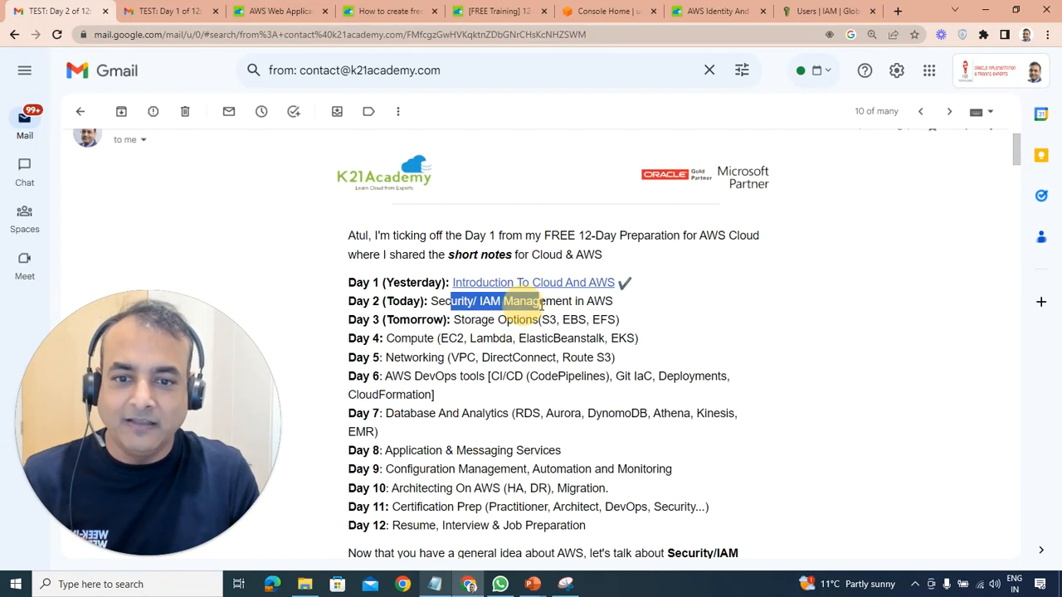
{"action": "scroll", "scroll_direction": "down", "scroll_amount": 3}
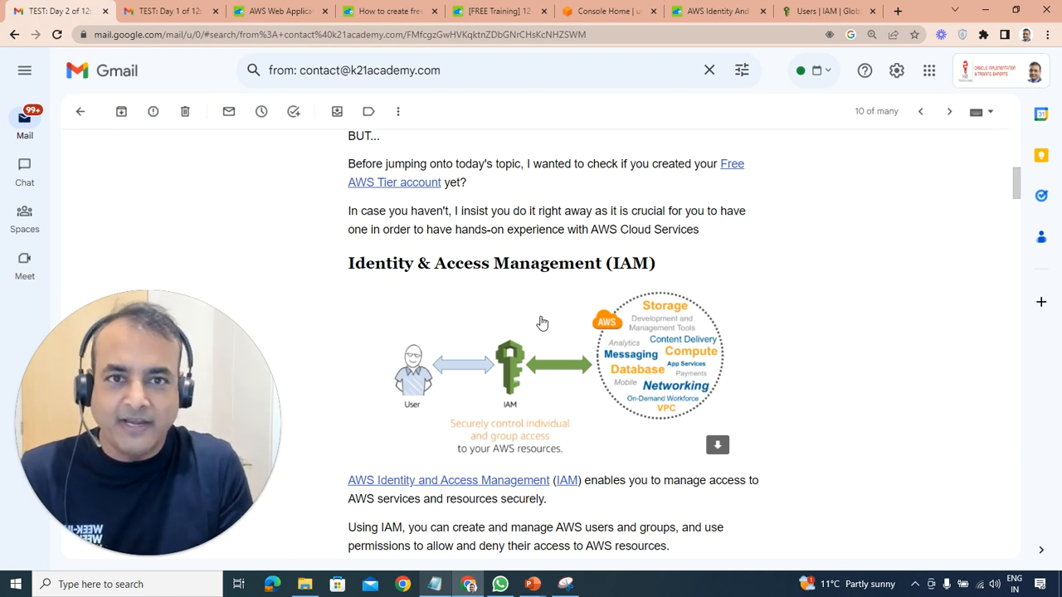
{"action": "scroll", "scroll_direction": "down", "scroll_amount": 3}
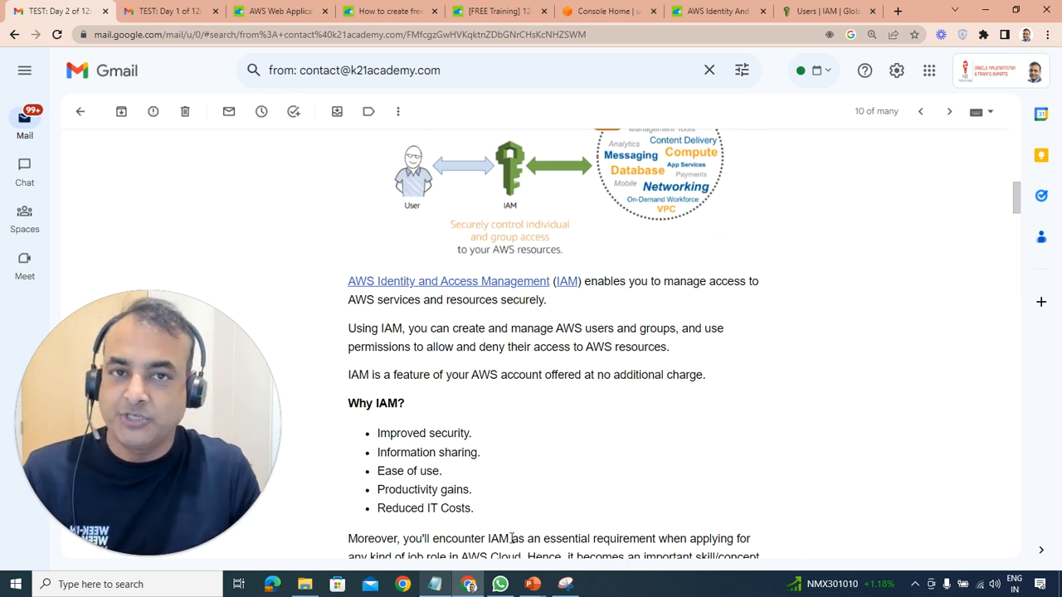
{"action": "scroll", "scroll_direction": "down", "scroll_amount": 3}
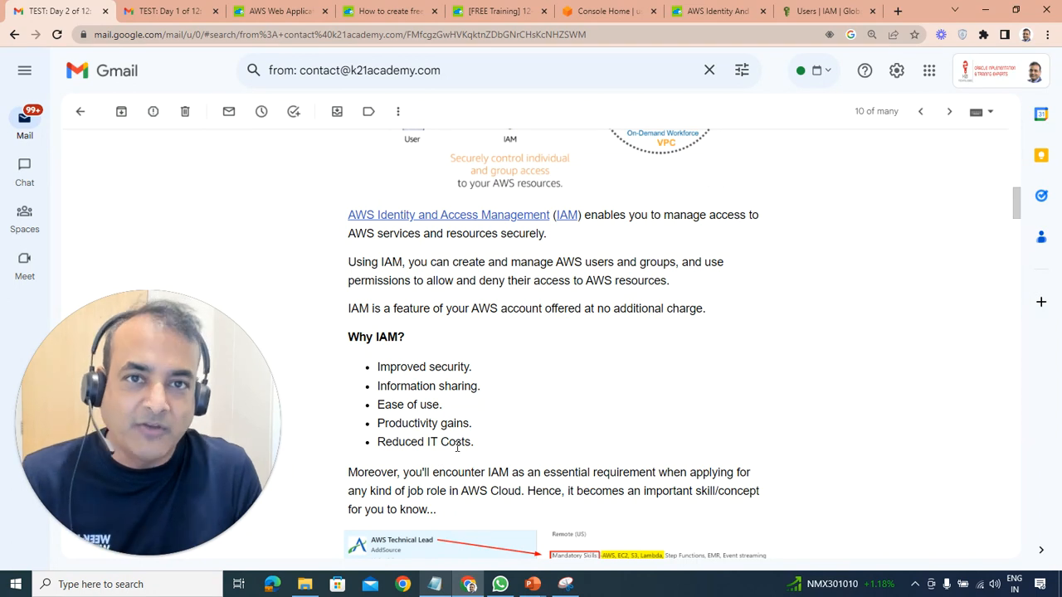
{"action": "scroll", "scroll_direction": "down", "scroll_amount": 3}
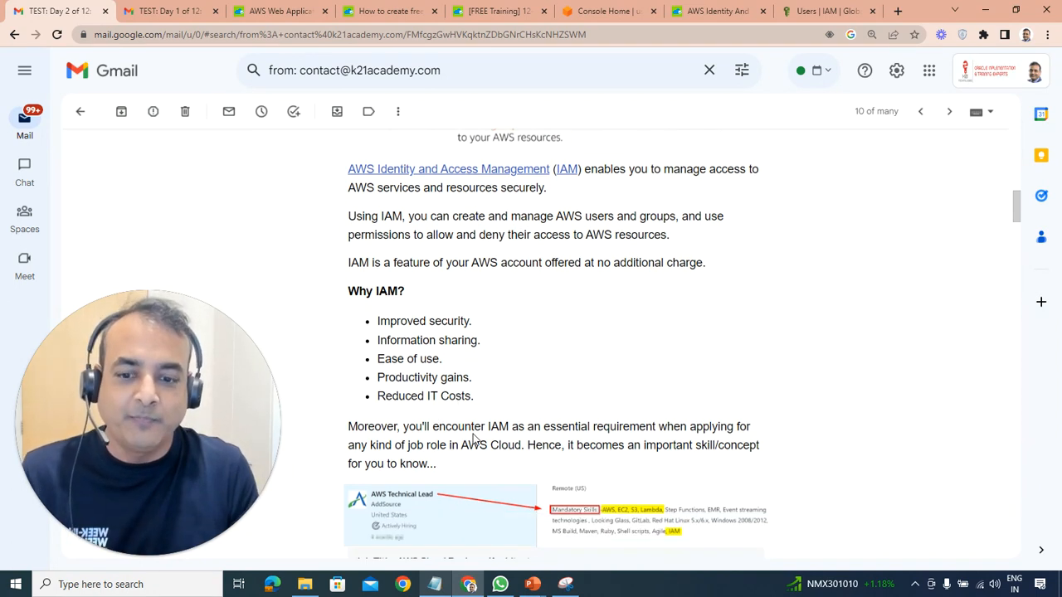
{"action": "scroll", "scroll_direction": "down", "scroll_amount": 3}
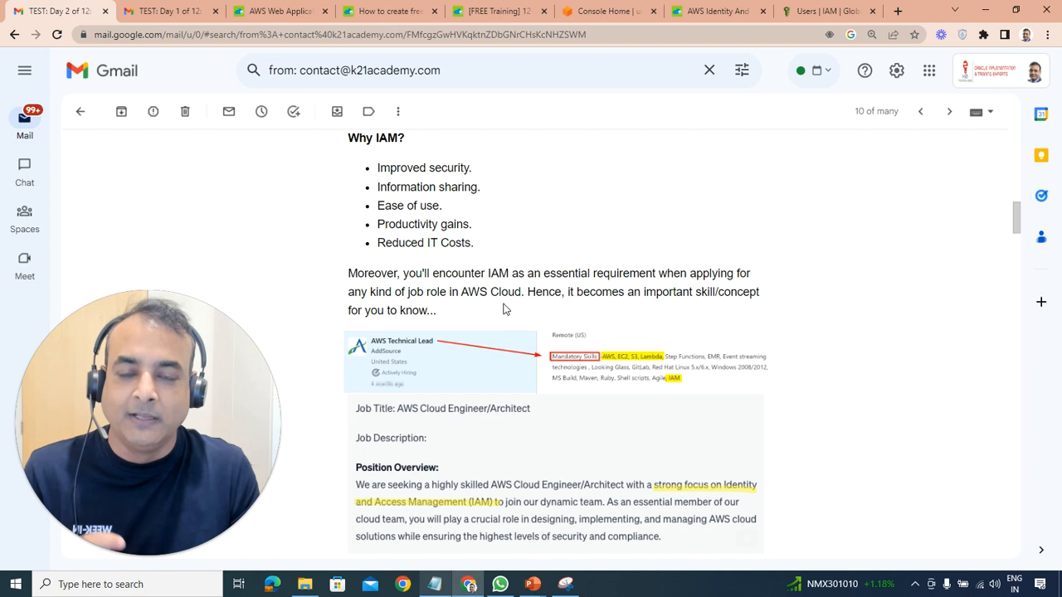
{"action": "scroll", "scroll_direction": "down", "scroll_amount": 3}
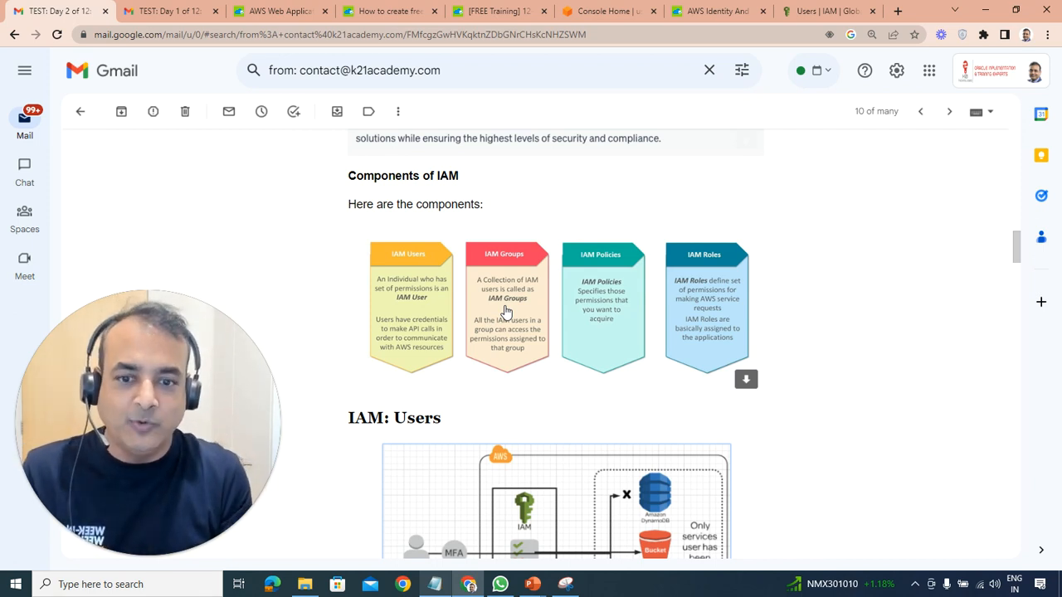
{"action": "scroll", "scroll_direction": "down", "scroll_amount": 3}
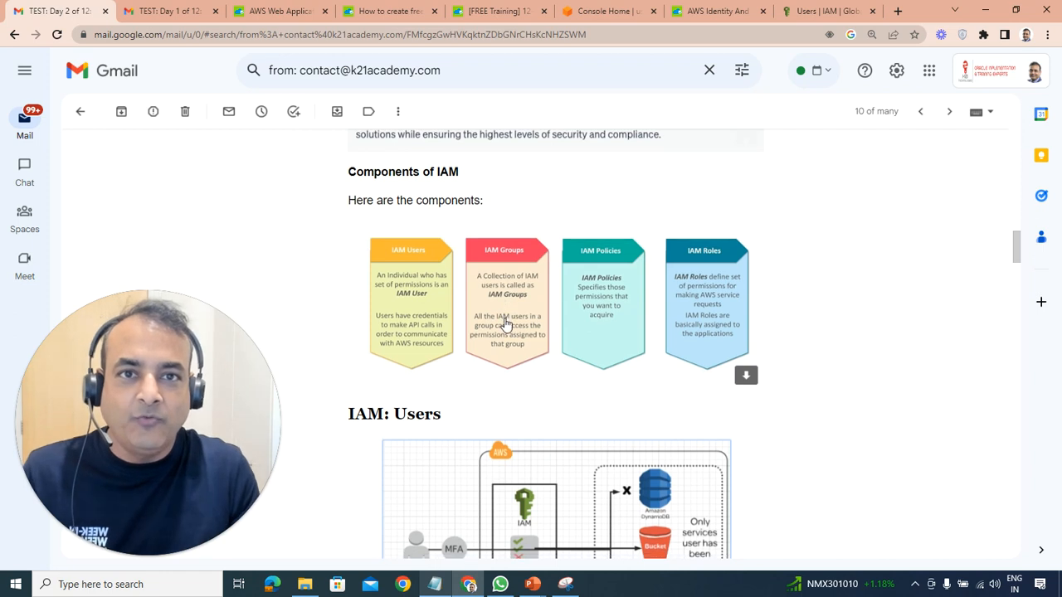
{"action": "scroll", "scroll_direction": "down", "scroll_amount": 3}
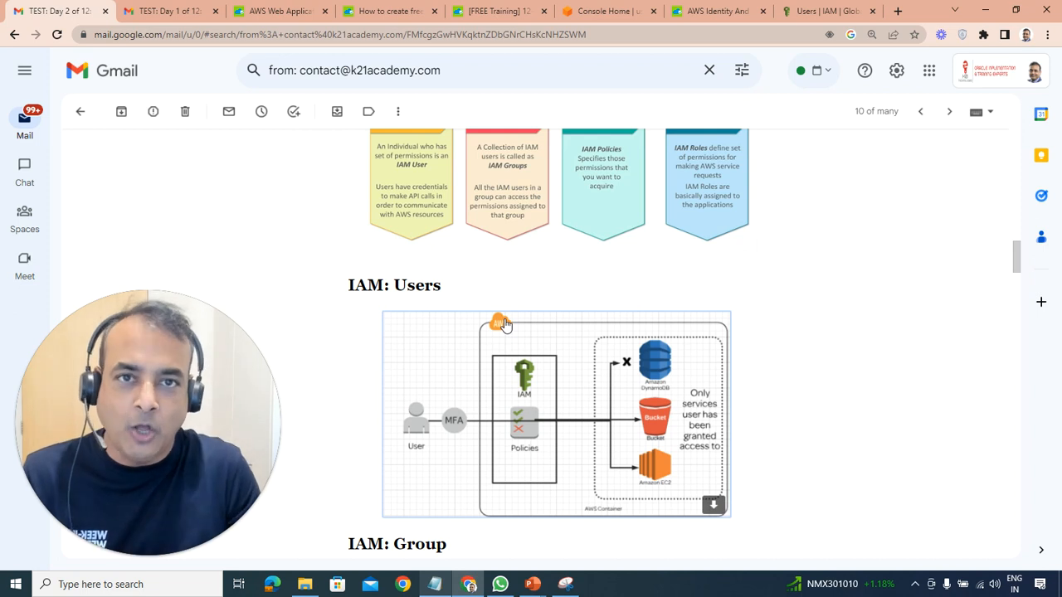
{"action": "scroll", "scroll_direction": "down", "scroll_amount": 3}
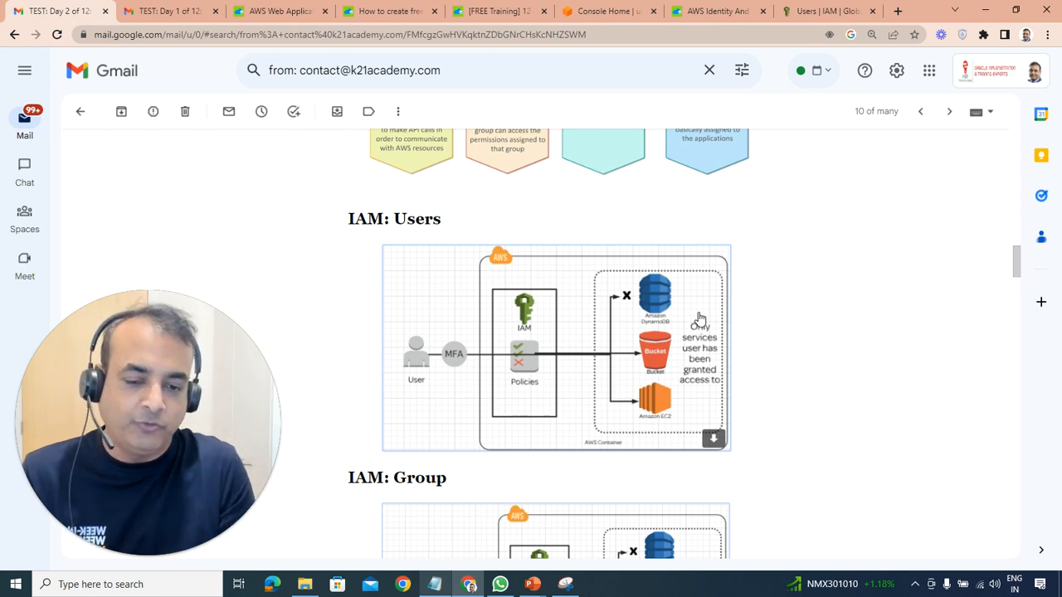
{"action": "scroll", "scroll_direction": "down", "scroll_amount": 3}
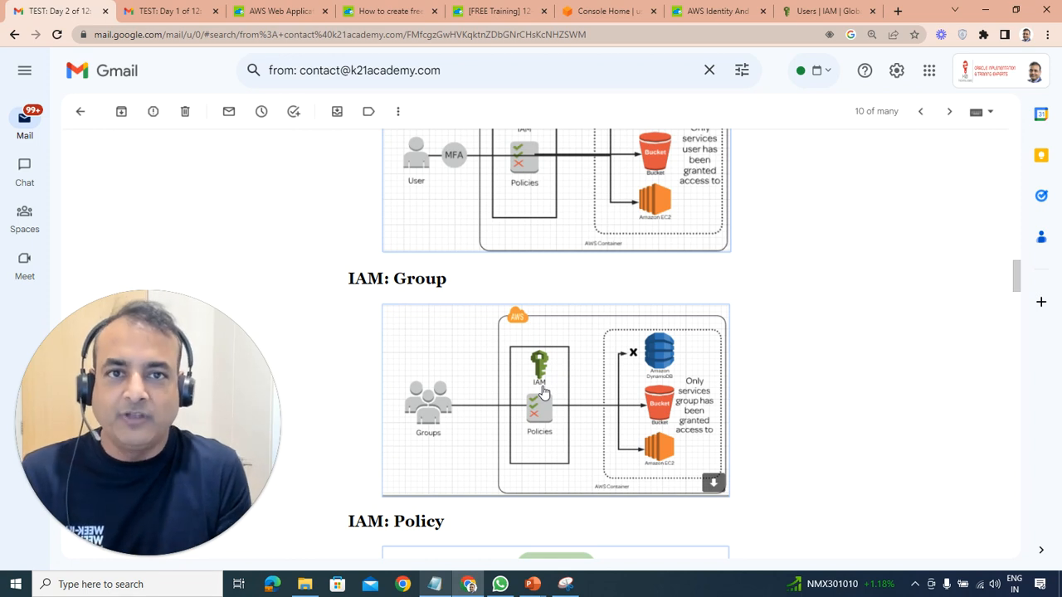
{"action": "mouse_move", "coordinate": [620, 388]}
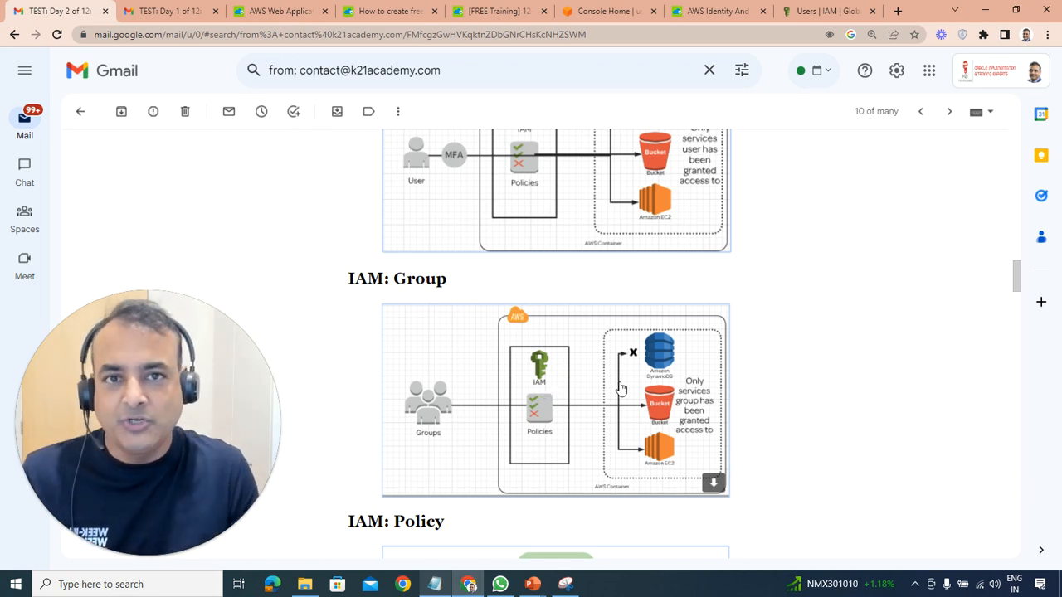
{"action": "scroll", "scroll_direction": "down", "scroll_amount": 3}
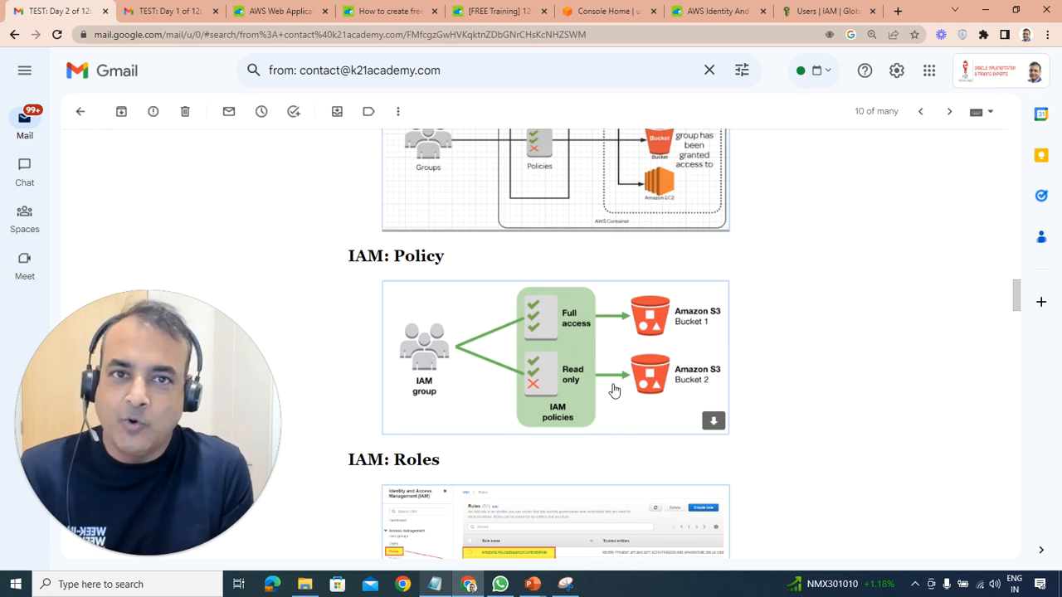
{"action": "scroll", "scroll_direction": "down", "scroll_amount": 3}
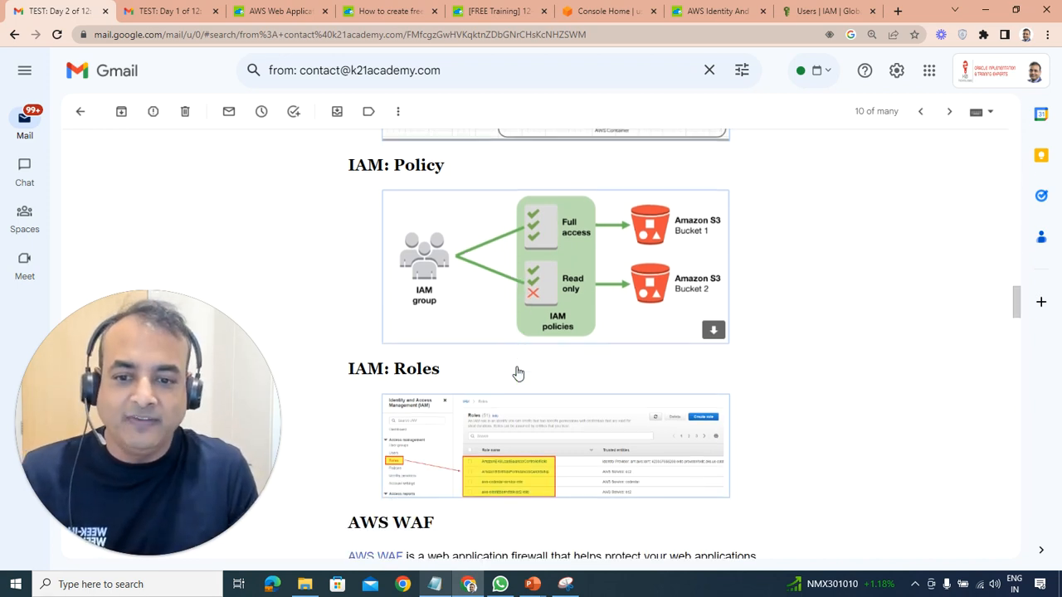
{"action": "scroll", "scroll_direction": "down", "scroll_amount": 3}
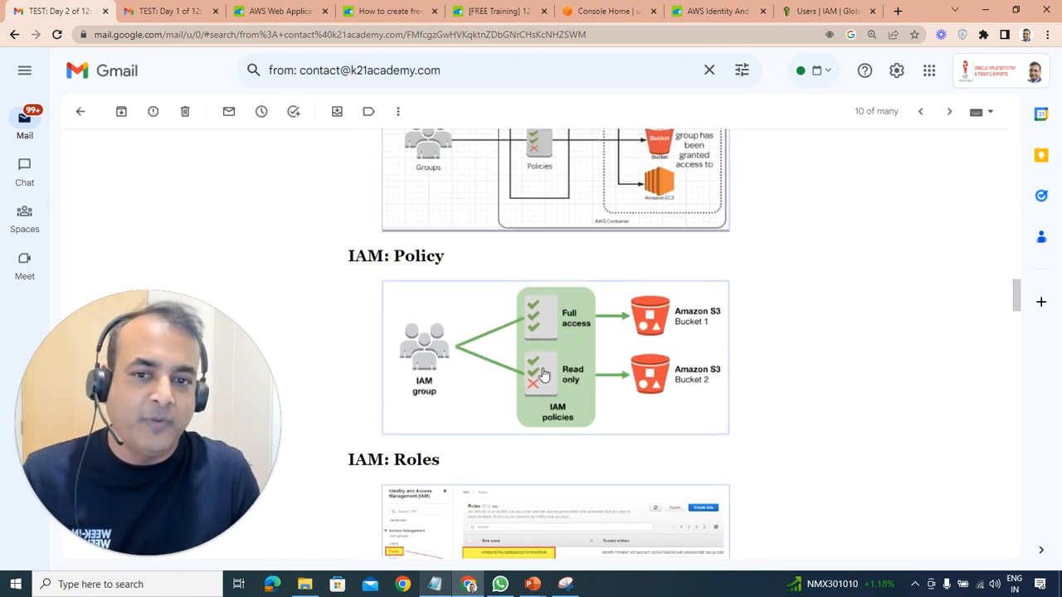
{"action": "scroll", "scroll_direction": "up", "scroll_amount": 3}
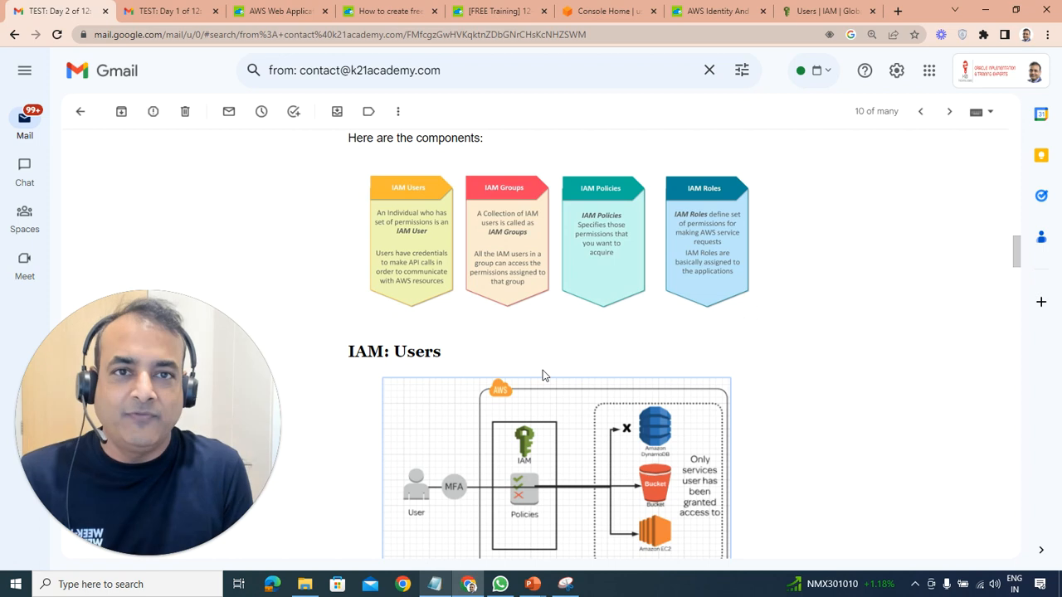
{"action": "scroll", "scroll_direction": "down", "scroll_amount": 3}
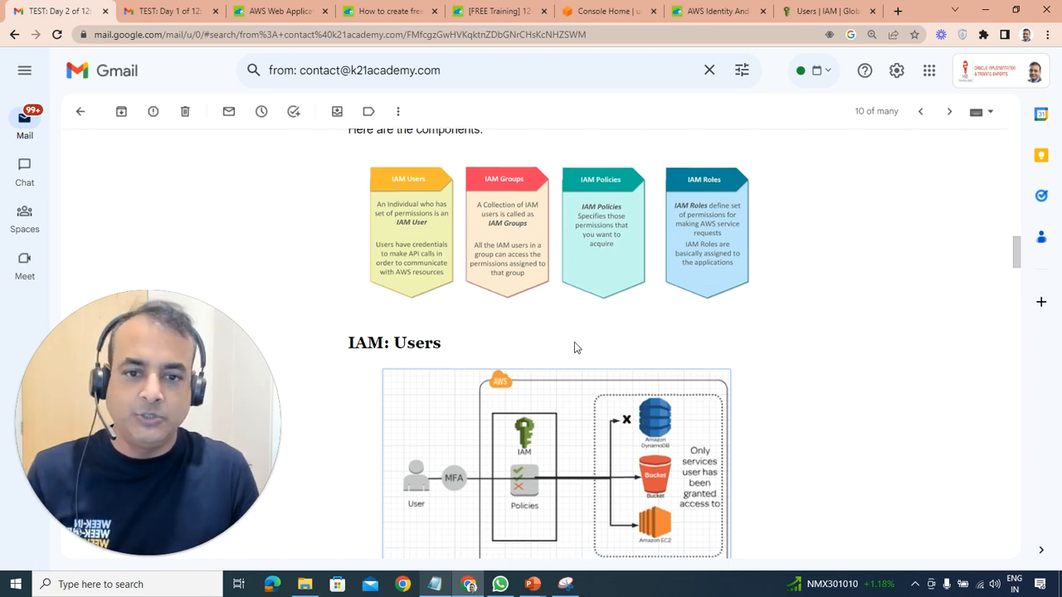
{"action": "scroll", "scroll_direction": "down", "scroll_amount": 3}
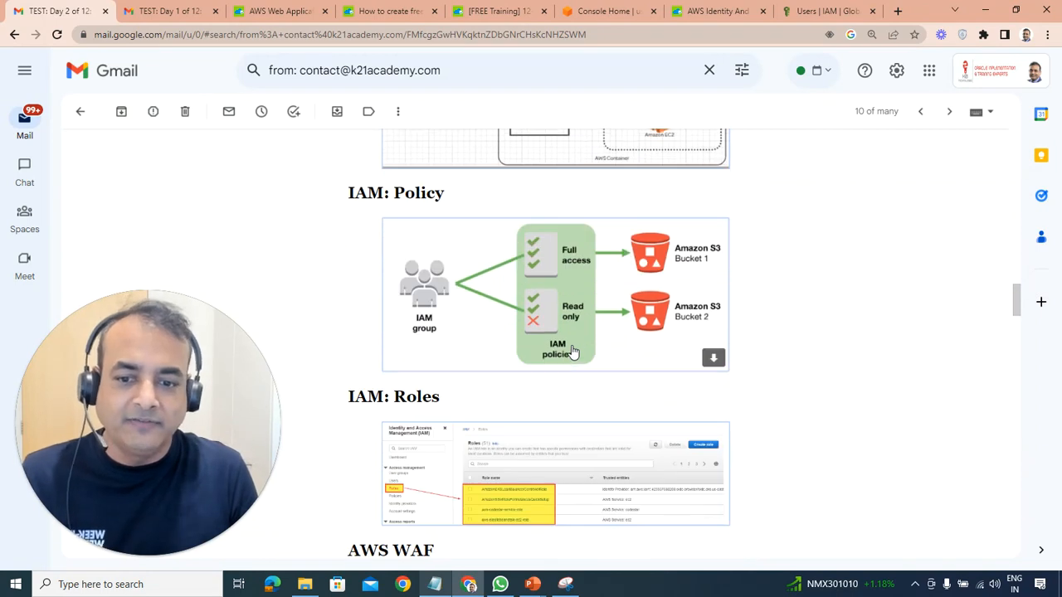
From Console Home, search for 'iam' and open the IAM dashboard.
{"action": "left_click", "coordinate": [826, 10]}
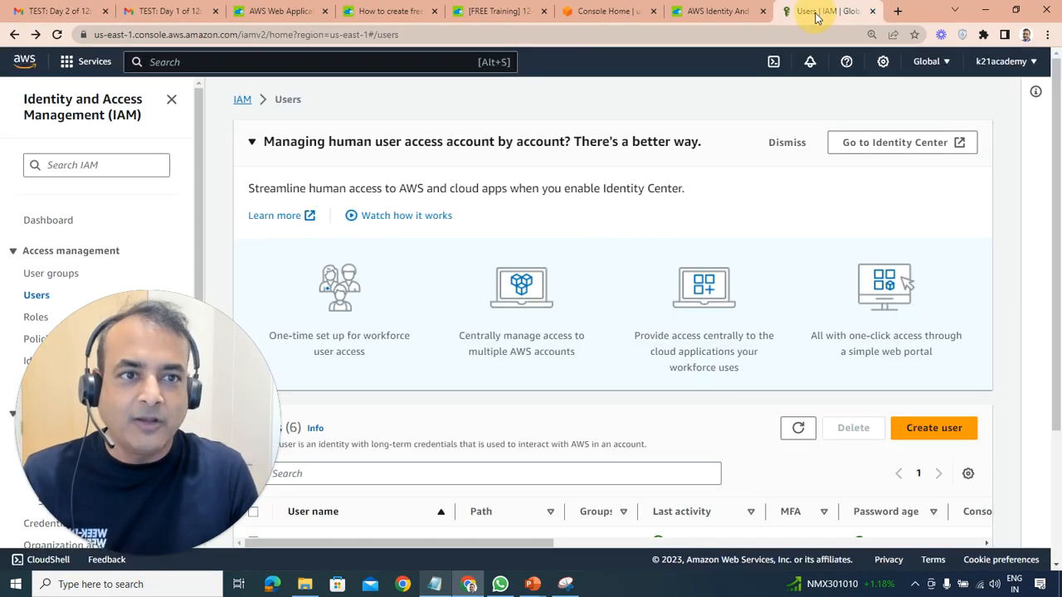
{"action": "left_click", "coordinate": [610, 10]}
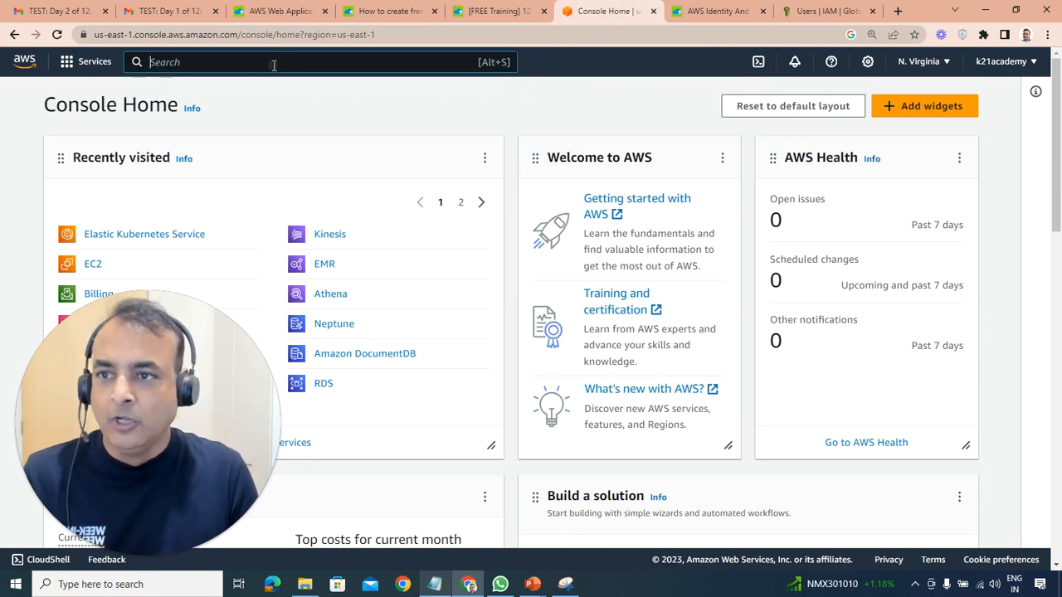
{"action": "type", "text": "iam"}
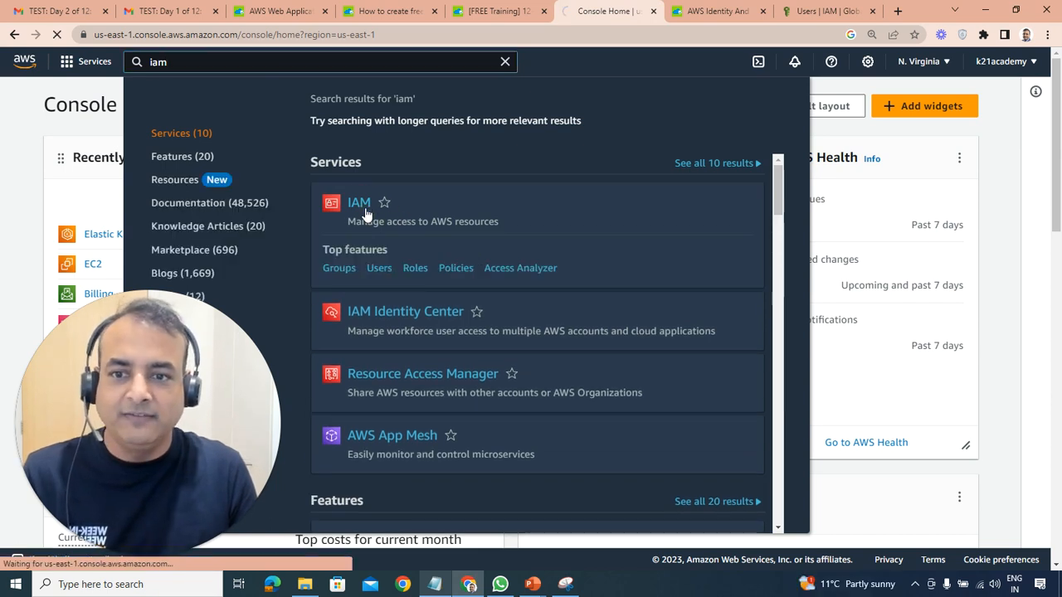
{"action": "left_click", "coordinate": [358, 202]}
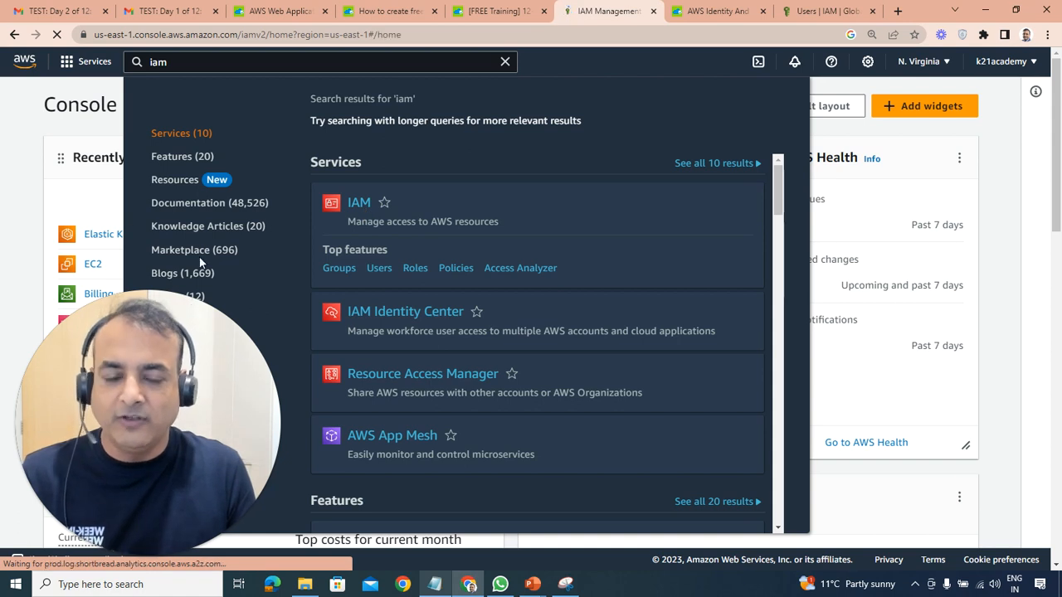
{"action": "left_click", "coordinate": [359, 203]}
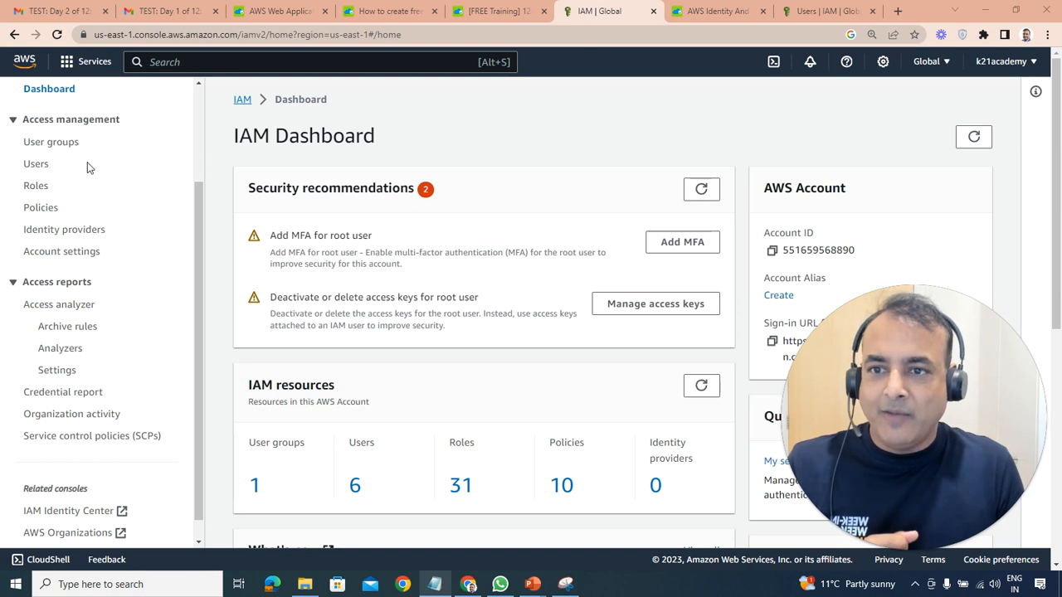
Visit the IAM Users list, check the Global region menu, then open Identity providers.
{"action": "left_click", "coordinate": [36, 164]}
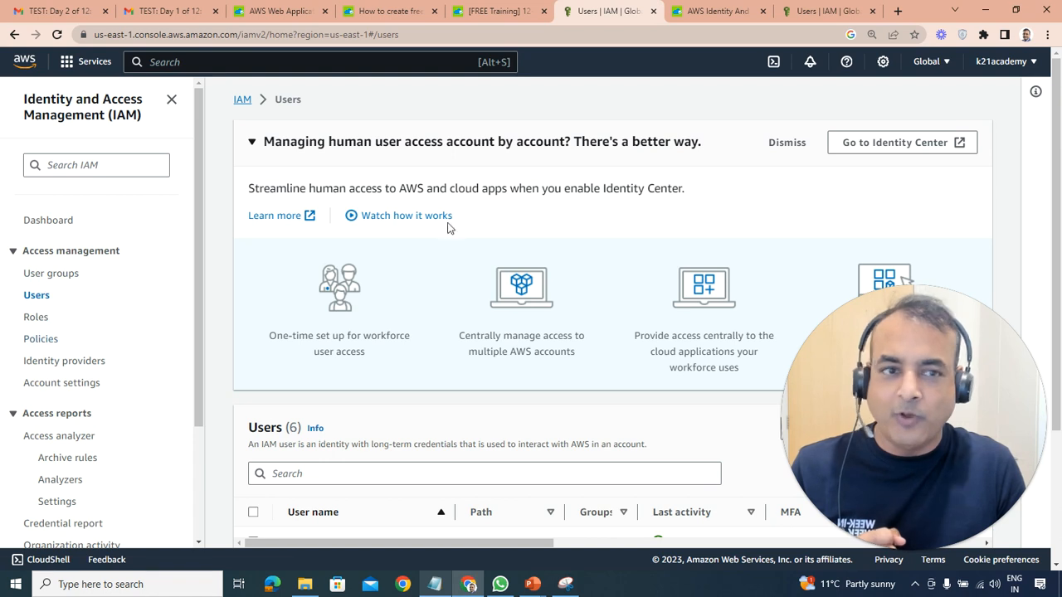
{"action": "left_click", "coordinate": [928, 60]}
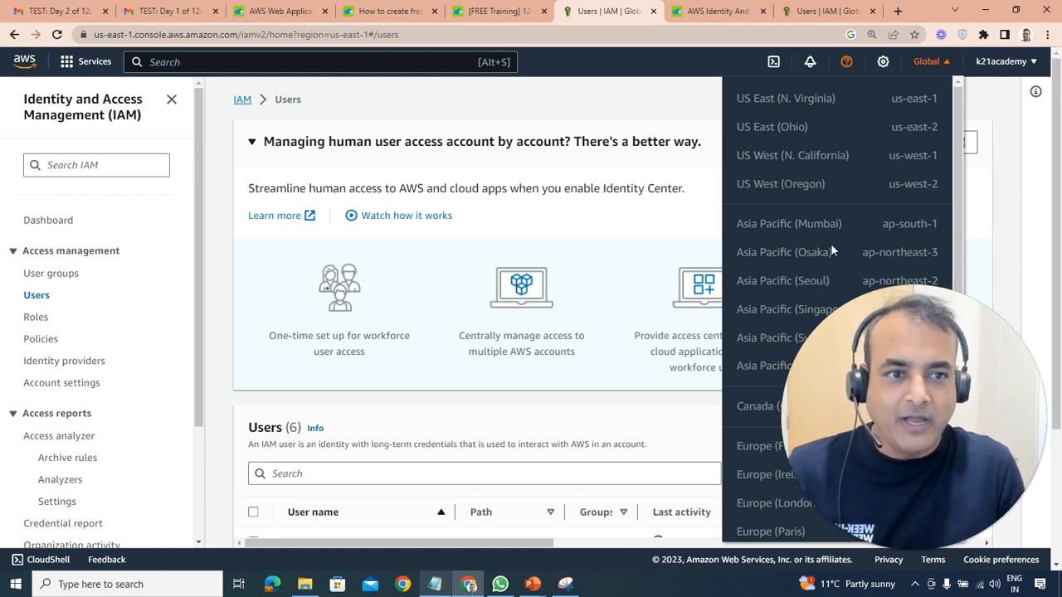
{"action": "mouse_move", "coordinate": [63, 360]}
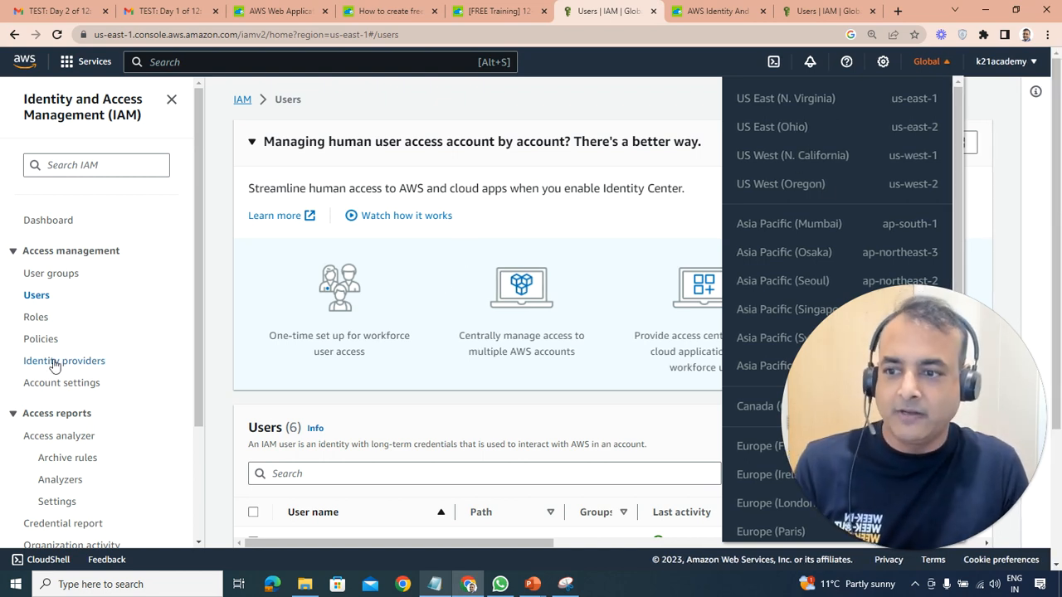
{"action": "left_click", "coordinate": [63, 360]}
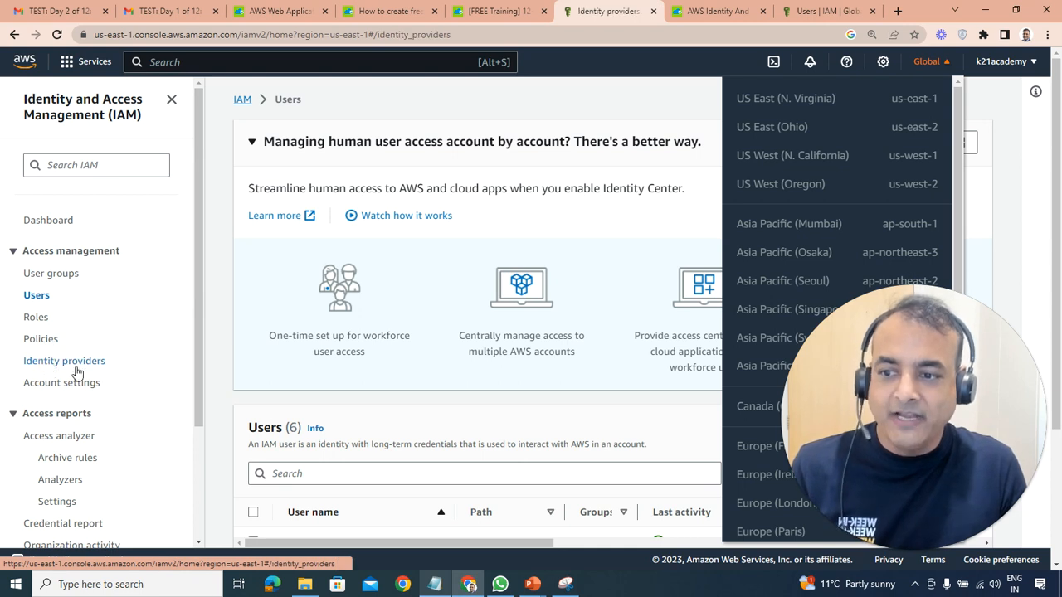
{"action": "left_click", "coordinate": [63, 360]}
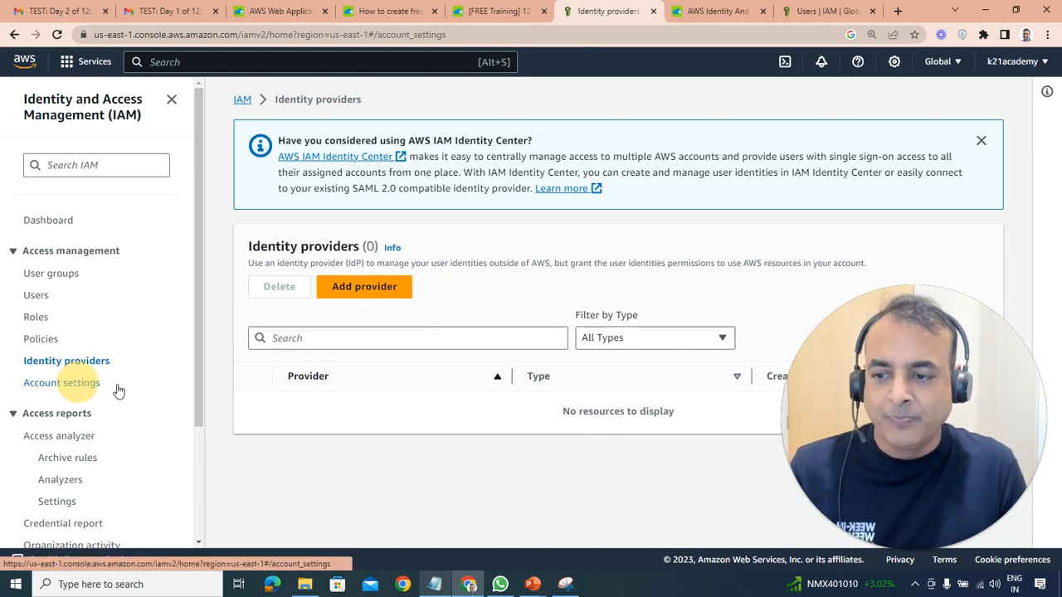
View IAM Account settings and scroll down to the Users (6) table.
{"action": "left_click", "coordinate": [61, 381]}
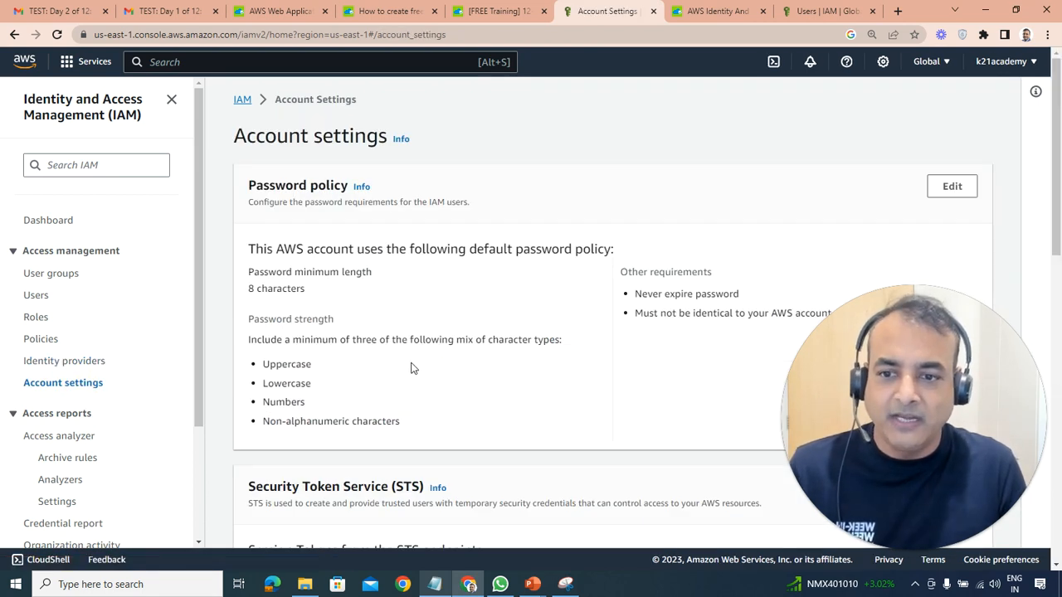
{"action": "scroll", "scroll_direction": "down", "scroll_amount": 3}
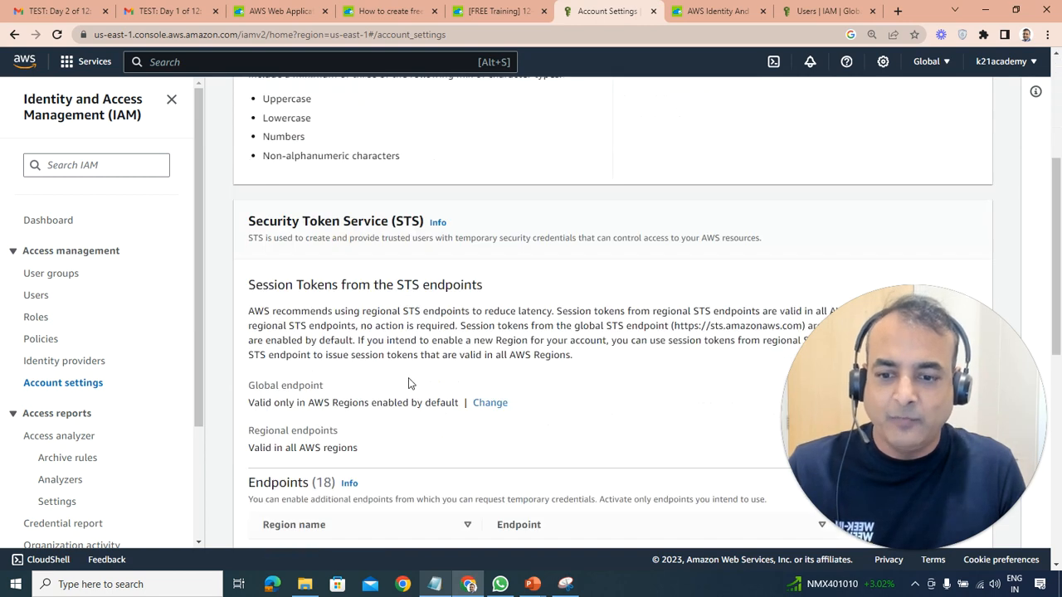
{"action": "scroll", "scroll_direction": "down", "scroll_amount": 3}
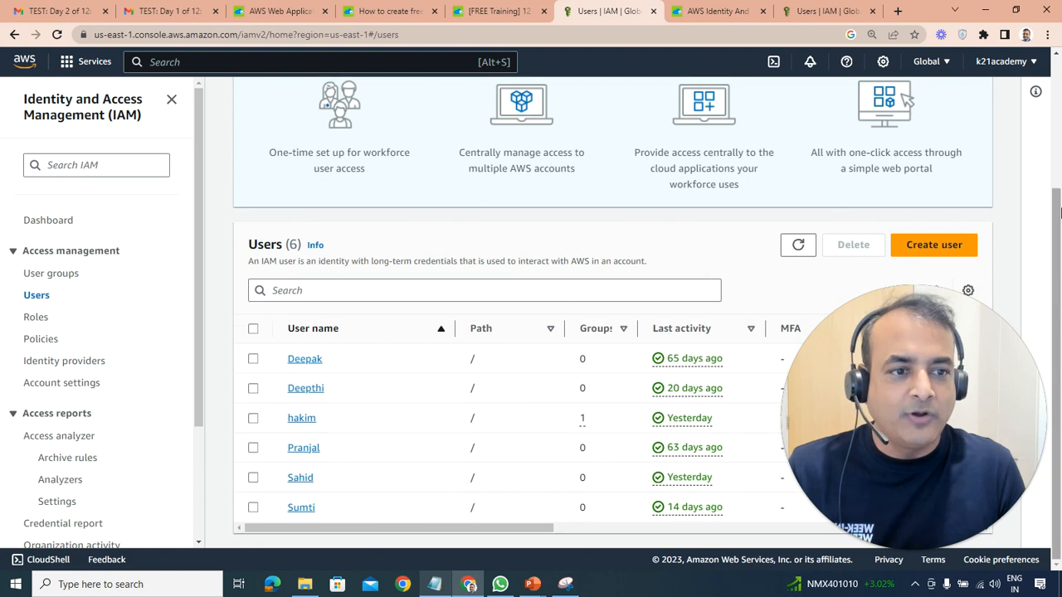
{"action": "left_click", "coordinate": [932, 244]}
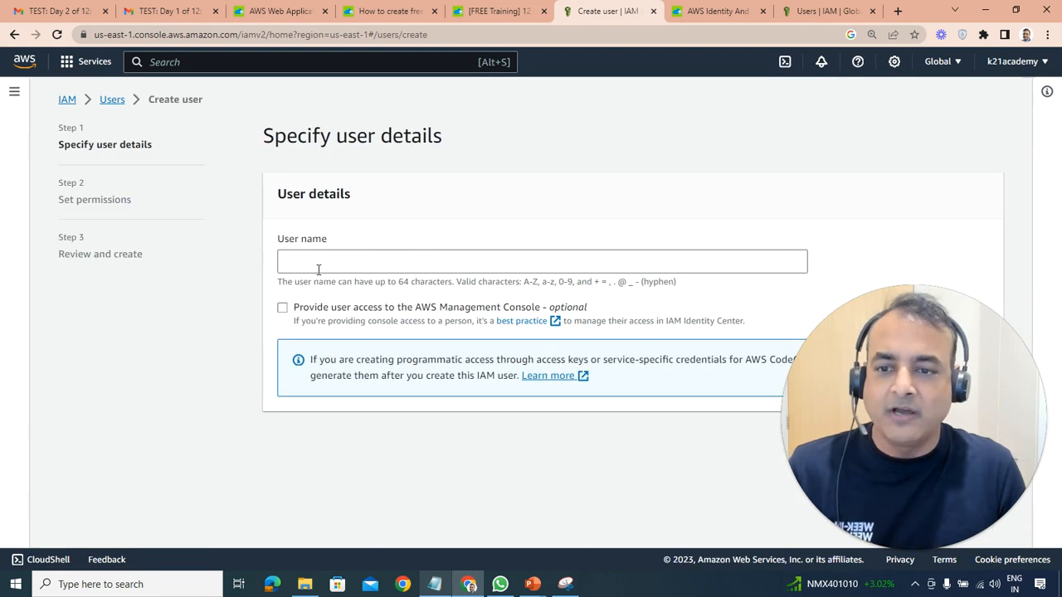
{"action": "left_click", "coordinate": [540, 262]}
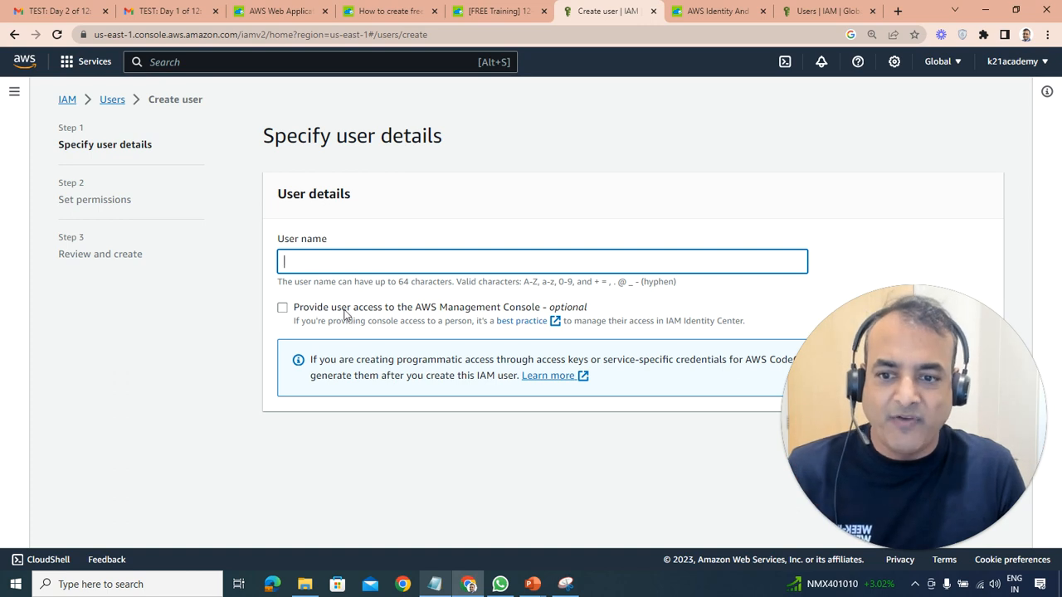
{"action": "mouse_move", "coordinate": [499, 318]}
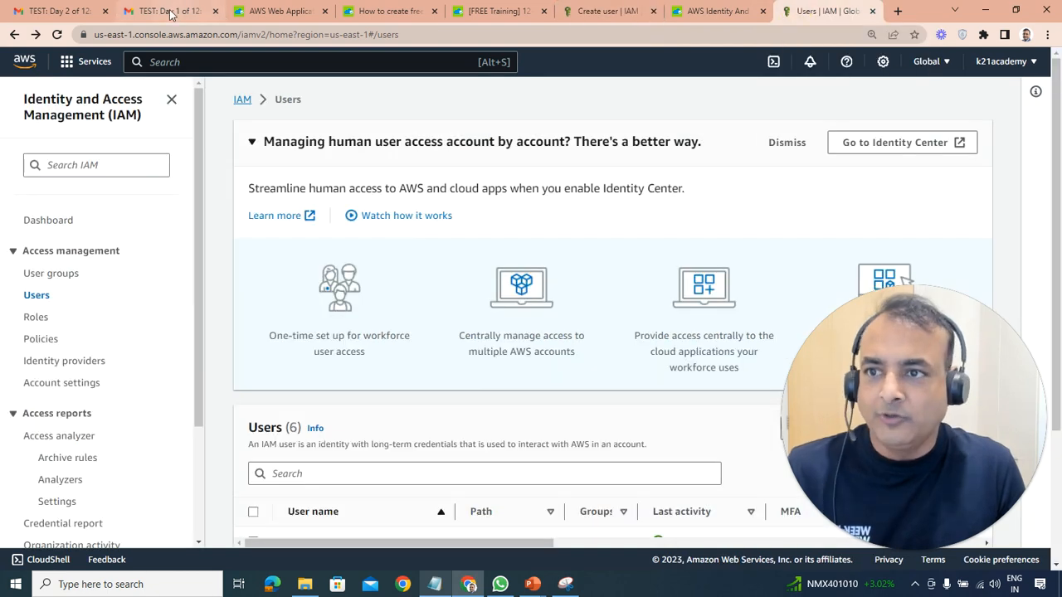
Highlight the web applications phrase in the AWS WAF paragraph and reach the WAF diagram.
{"action": "left_click", "coordinate": [166, 10]}
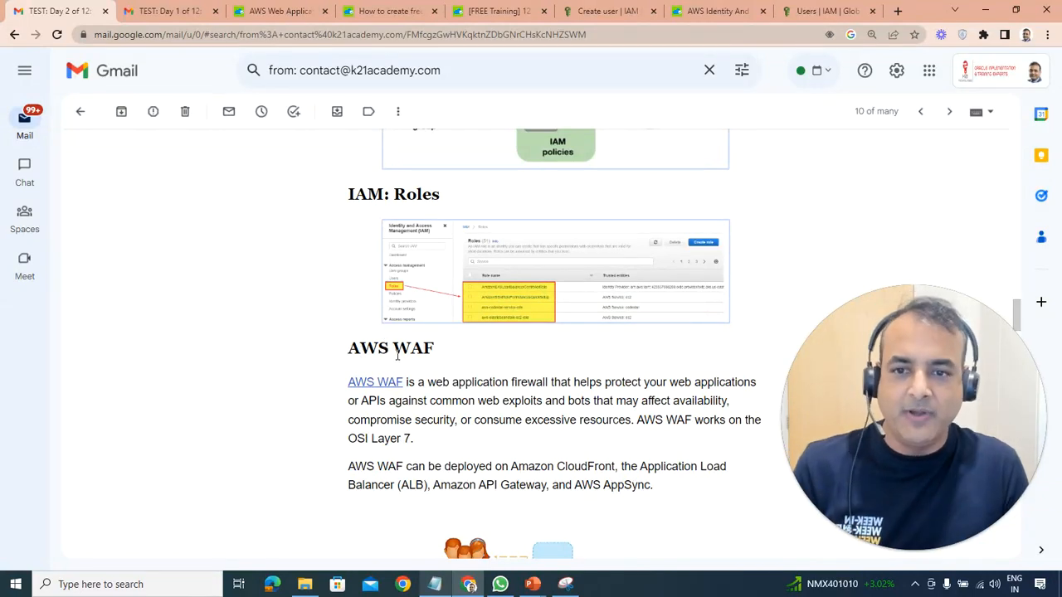
{"action": "mouse_move", "coordinate": [511, 362]}
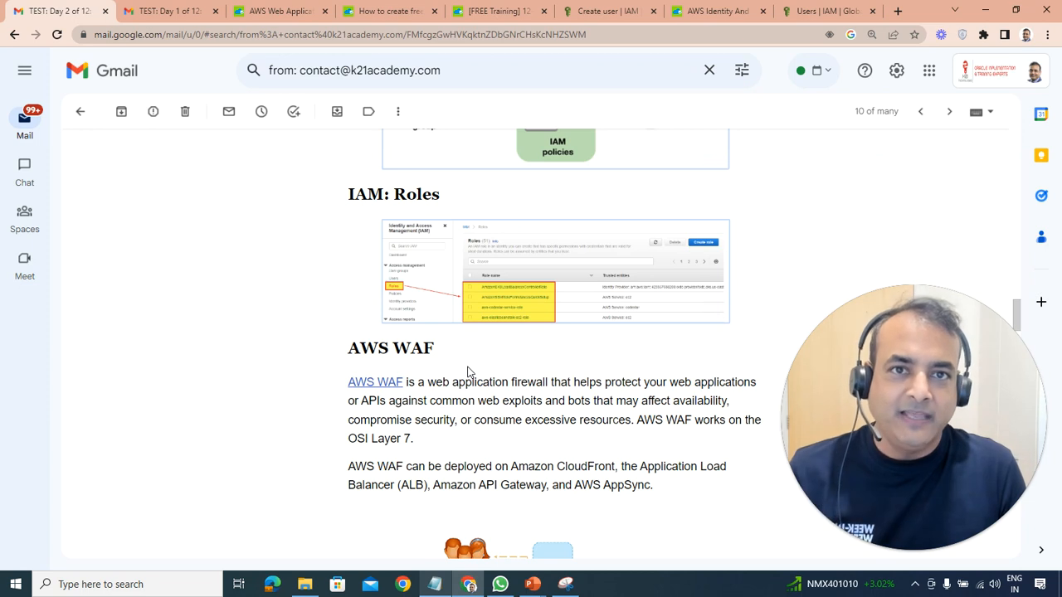
{"action": "left_click_drag", "start_coordinate": [428, 381], "coordinate": [489, 381]}
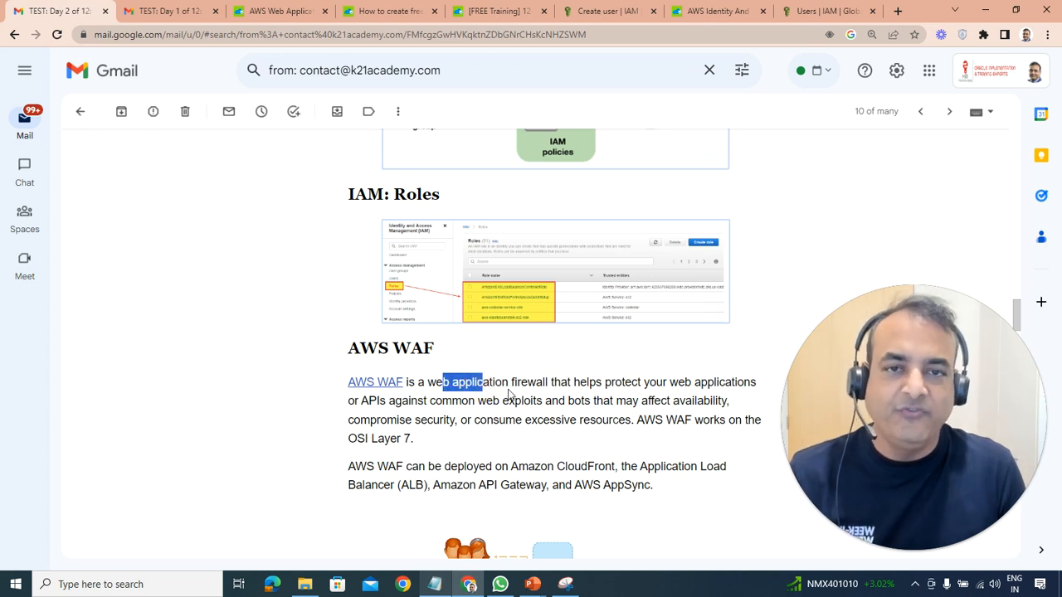
{"action": "scroll", "scroll_direction": "down", "scroll_amount": 3}
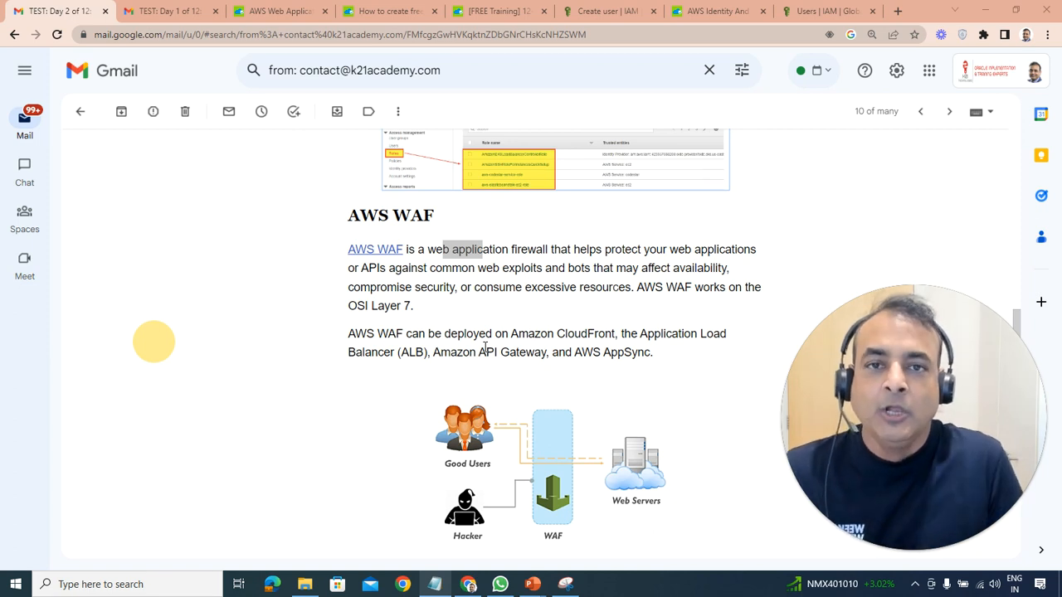
{"action": "scroll", "scroll_direction": "down", "scroll_amount": 3}
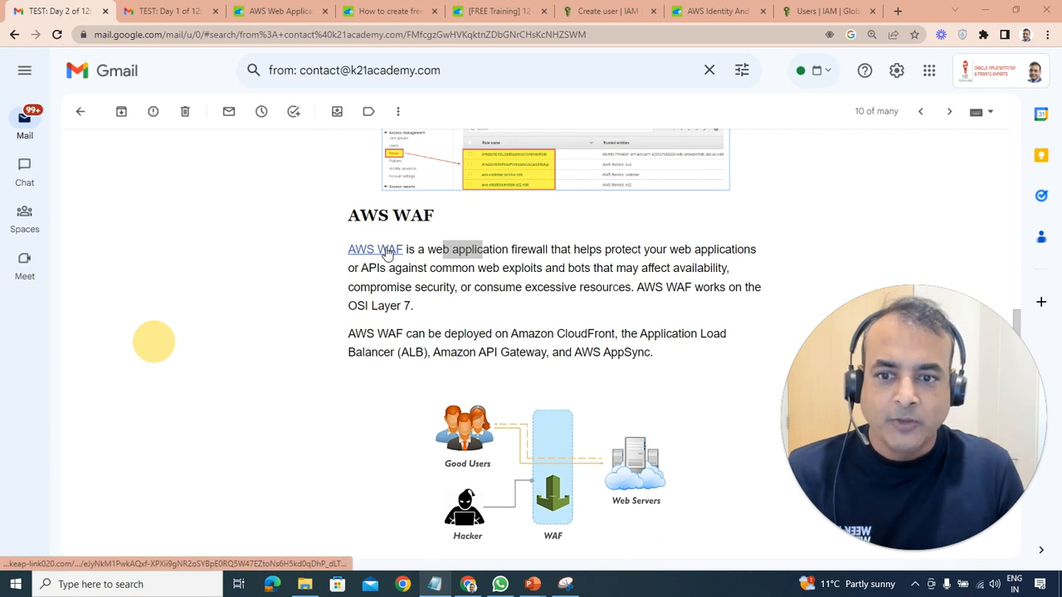
Open the linked AWS WAF blog article and read to the create web ACL and managed rules steps.
{"action": "left_click", "coordinate": [375, 249]}
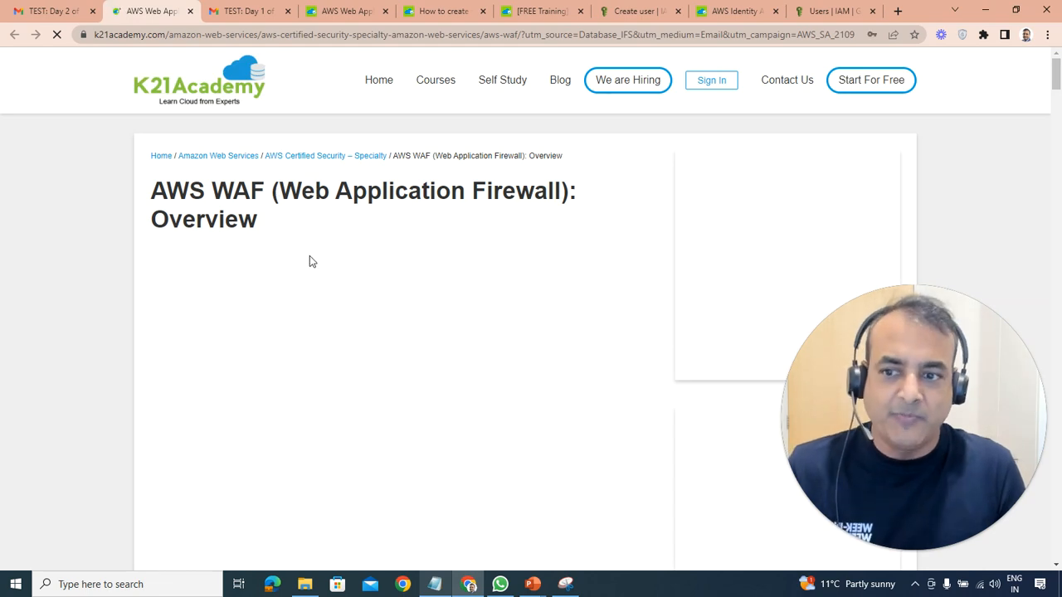
{"action": "scroll", "scroll_direction": "down", "scroll_amount": 3}
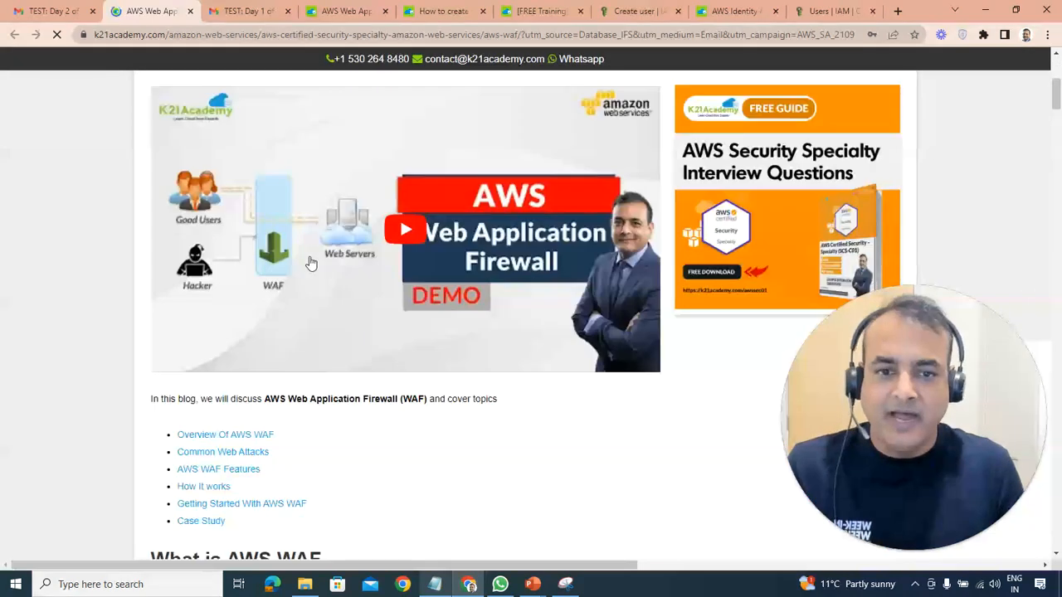
{"action": "scroll", "scroll_direction": "down", "scroll_amount": 3}
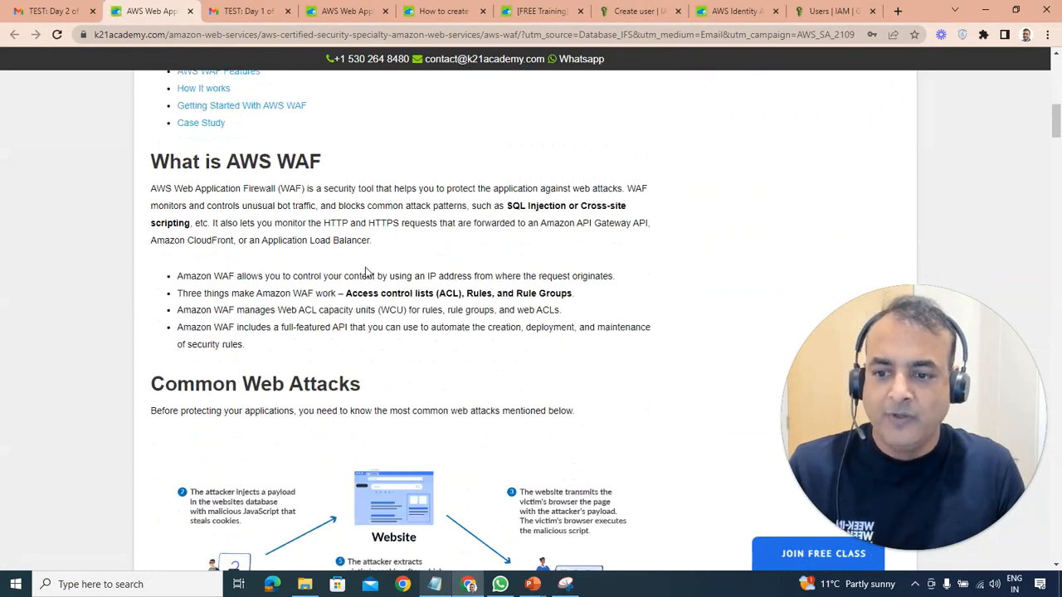
{"action": "scroll", "scroll_direction": "down", "scroll_amount": 3}
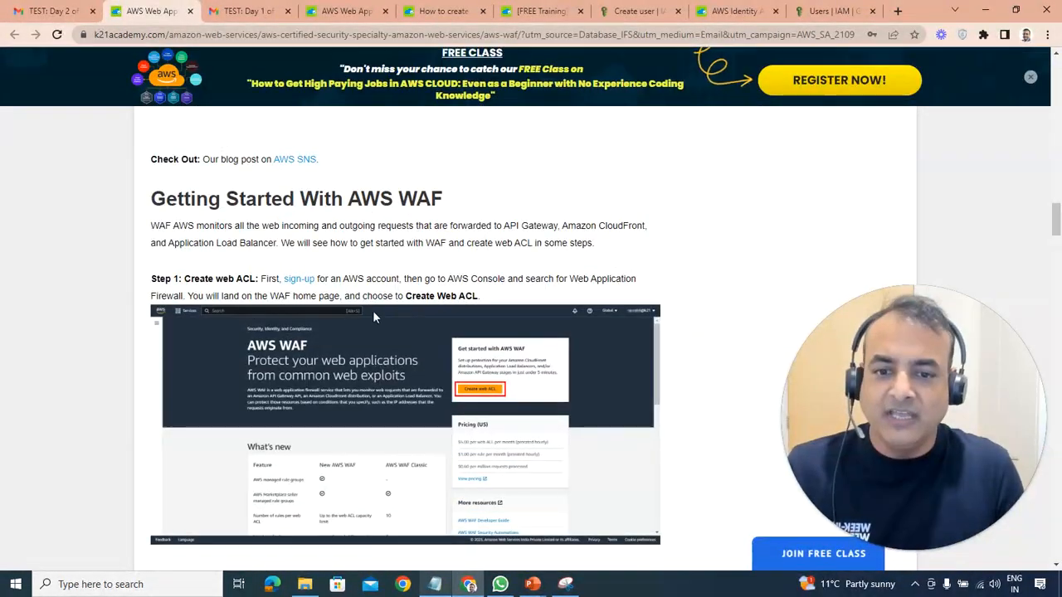
{"action": "scroll", "scroll_direction": "down", "scroll_amount": 3}
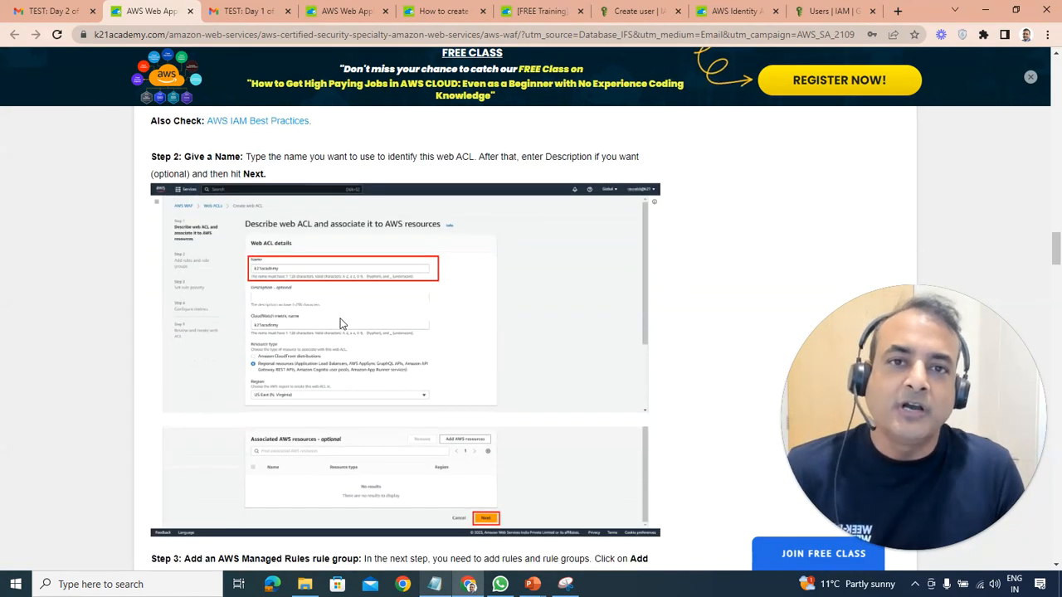
{"action": "scroll", "scroll_direction": "down", "scroll_amount": 3}
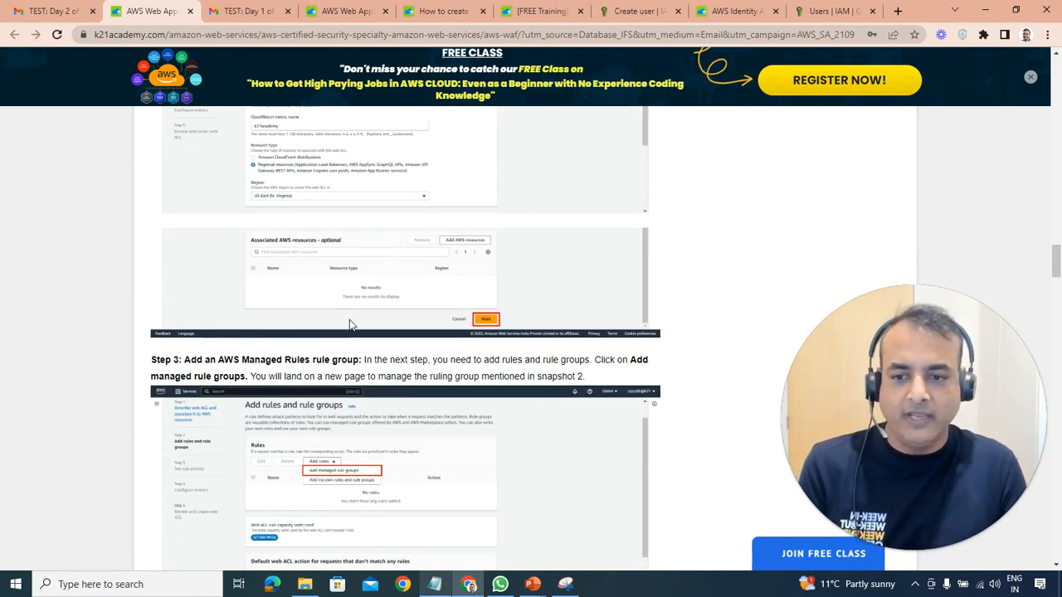
From the email's AWS Shield section, open its article in a new tab, then view the 12-Day AWS training page.
{"action": "left_click", "coordinate": [47, 10]}
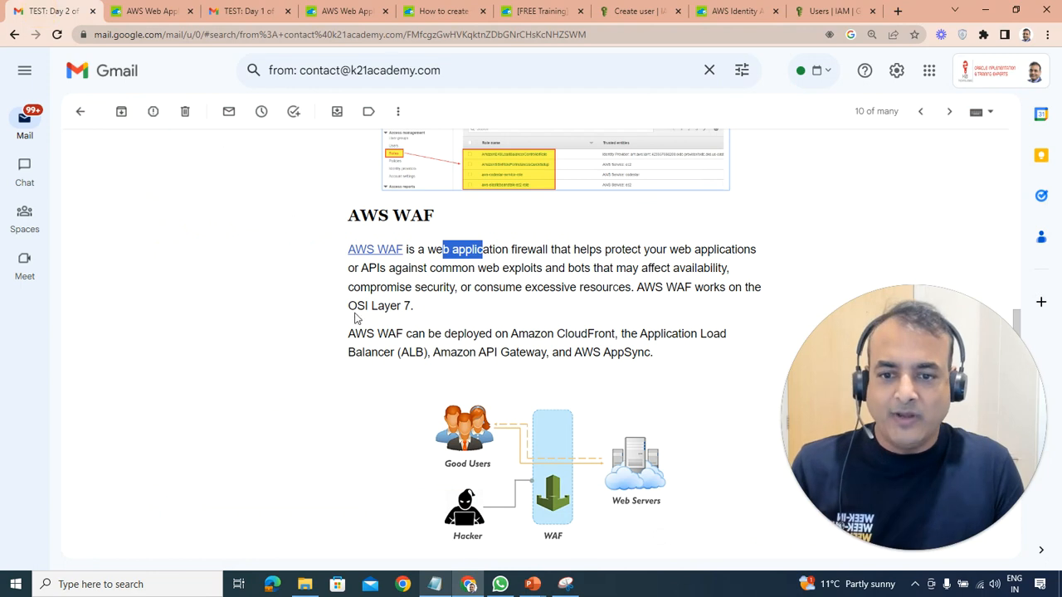
{"action": "scroll", "scroll_direction": "down", "scroll_amount": 3}
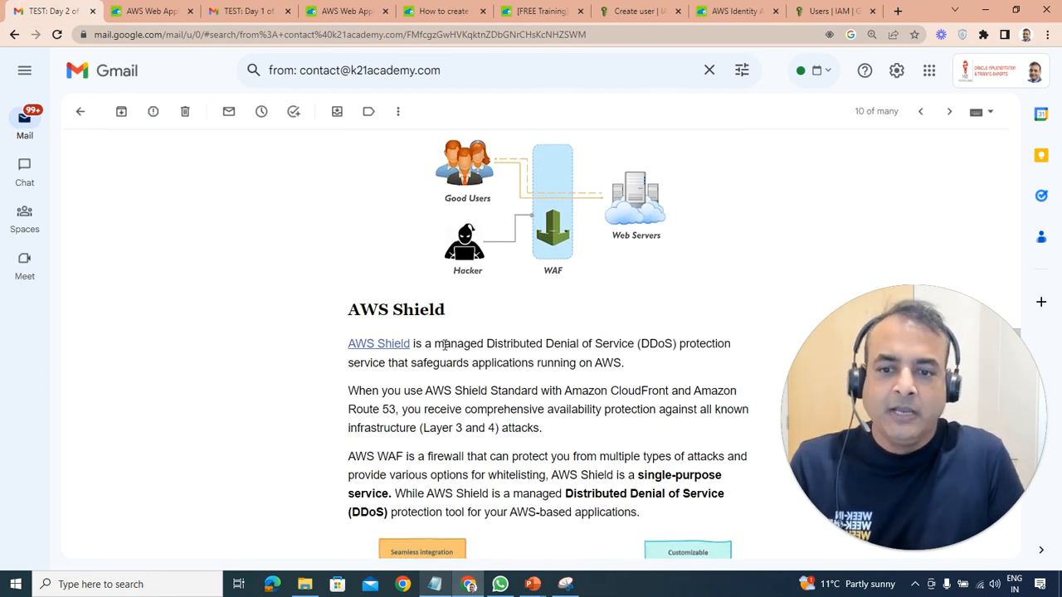
{"action": "left_click", "coordinate": [378, 343]}
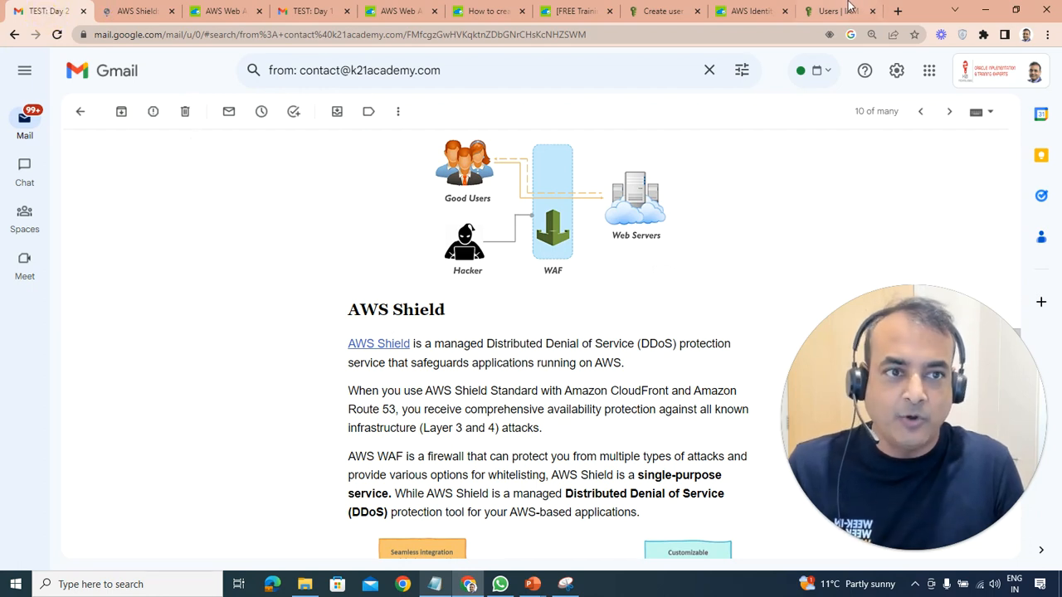
{"action": "left_click", "coordinate": [572, 10]}
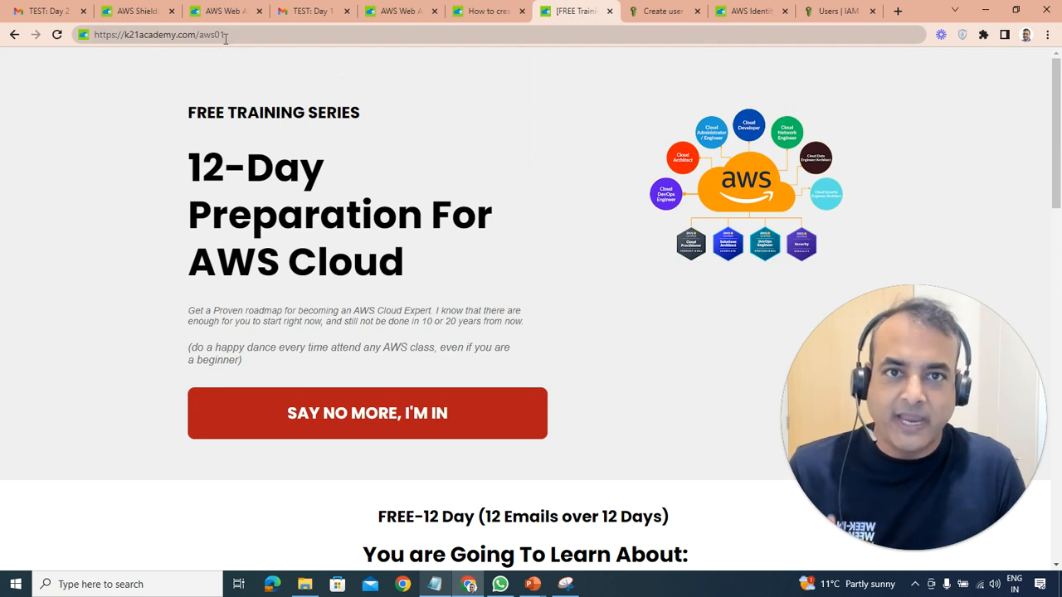
Browse the 12-day topic list, glance at the sign-up form's country codes, then dismiss the form.
{"action": "scroll", "scroll_direction": "down", "scroll_amount": 3}
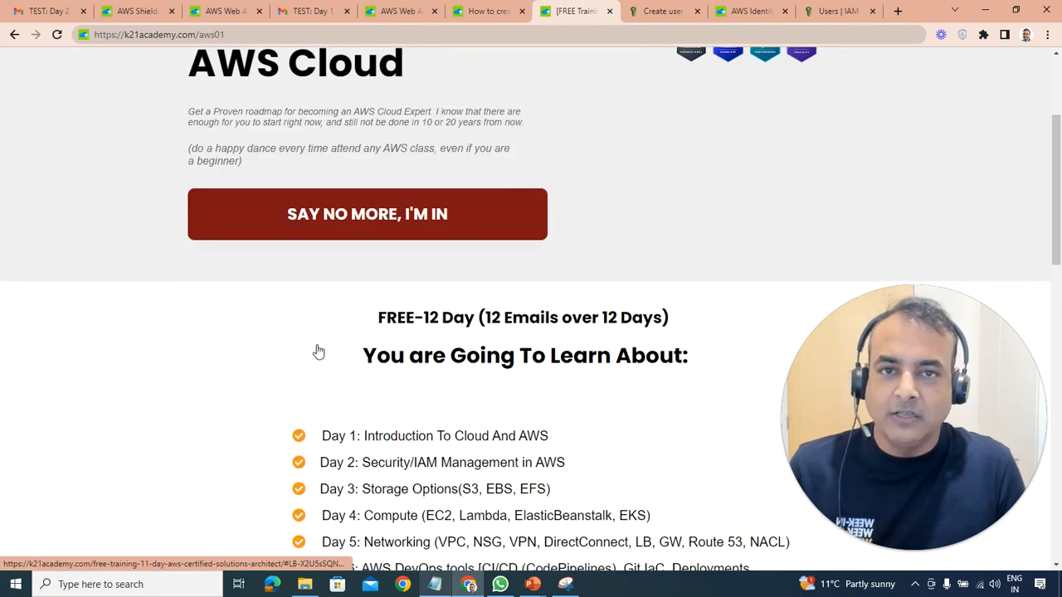
{"action": "scroll", "scroll_direction": "down", "scroll_amount": 3}
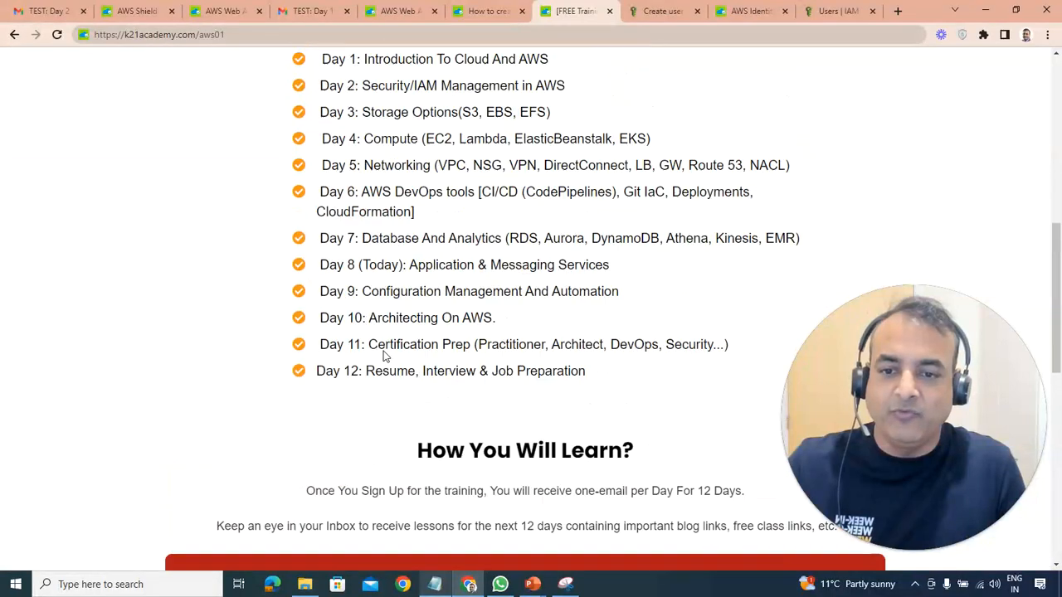
{"action": "scroll", "scroll_direction": "up", "scroll_amount": 3}
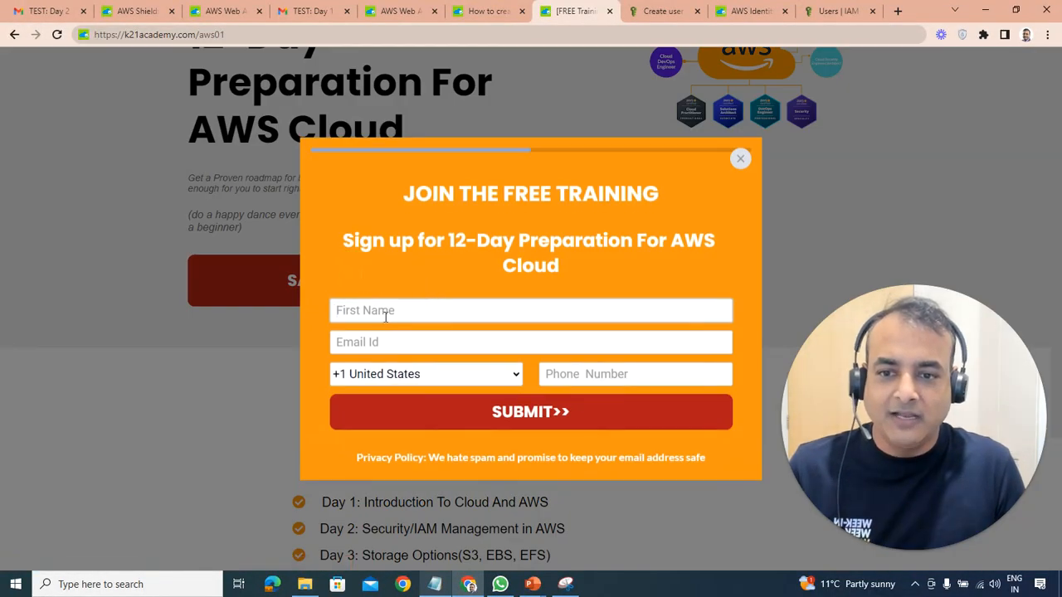
{"action": "left_click", "coordinate": [424, 373]}
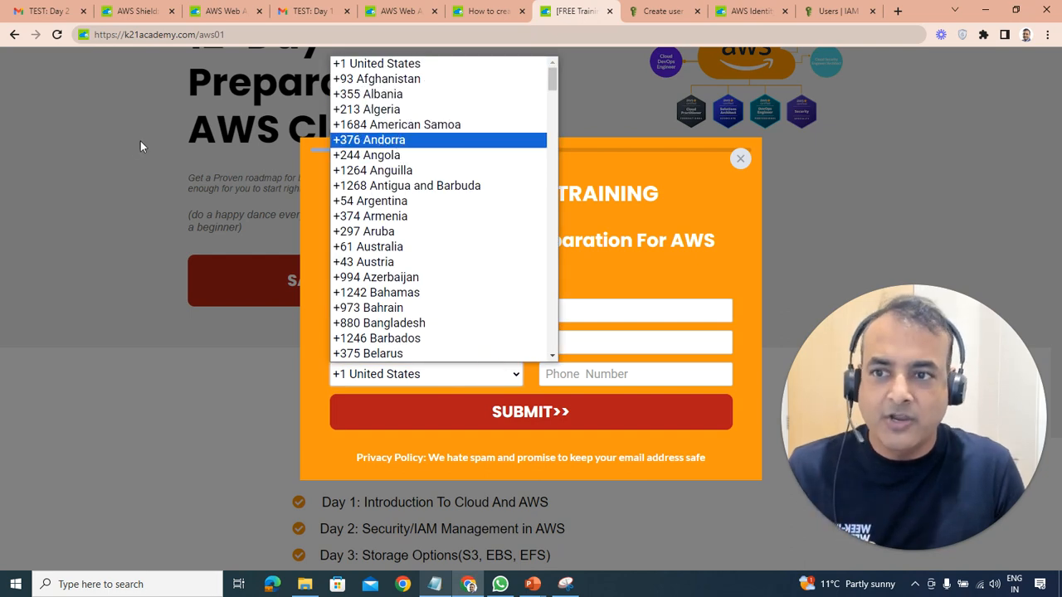
{"action": "left_click", "coordinate": [740, 159]}
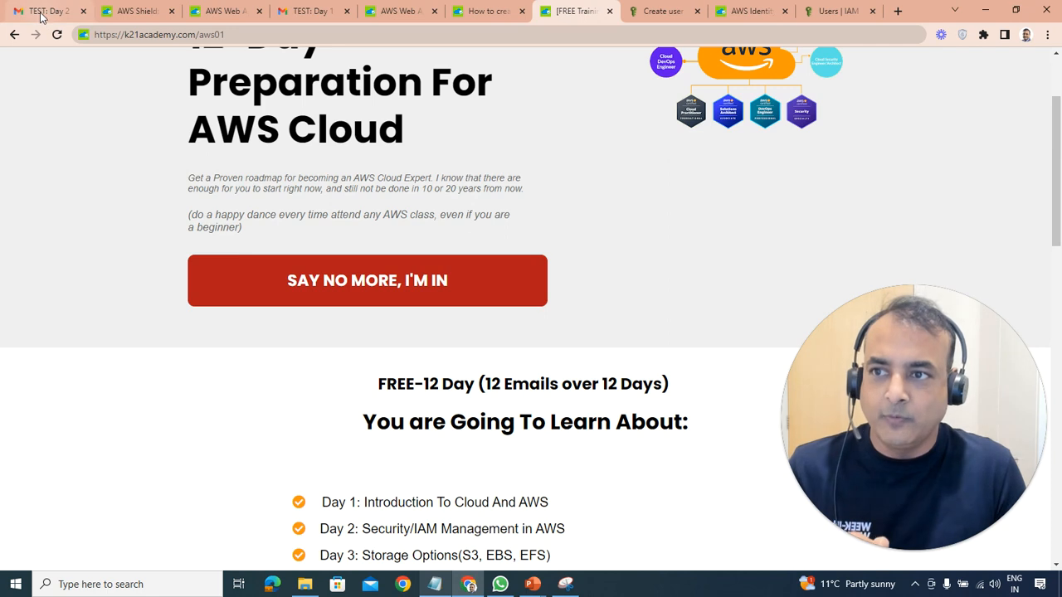
Back in the Day 2 email, highlight 'CloudFront' in the AWS Shield text and read on toward KMS.
{"action": "left_click", "coordinate": [132, 10]}
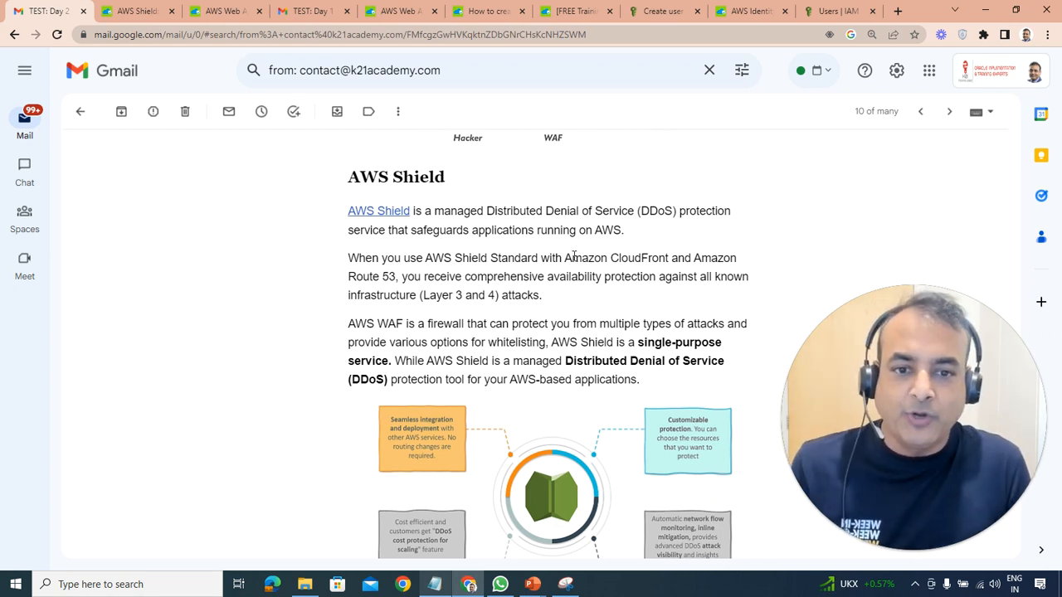
{"action": "double_click", "coordinate": [634, 259]}
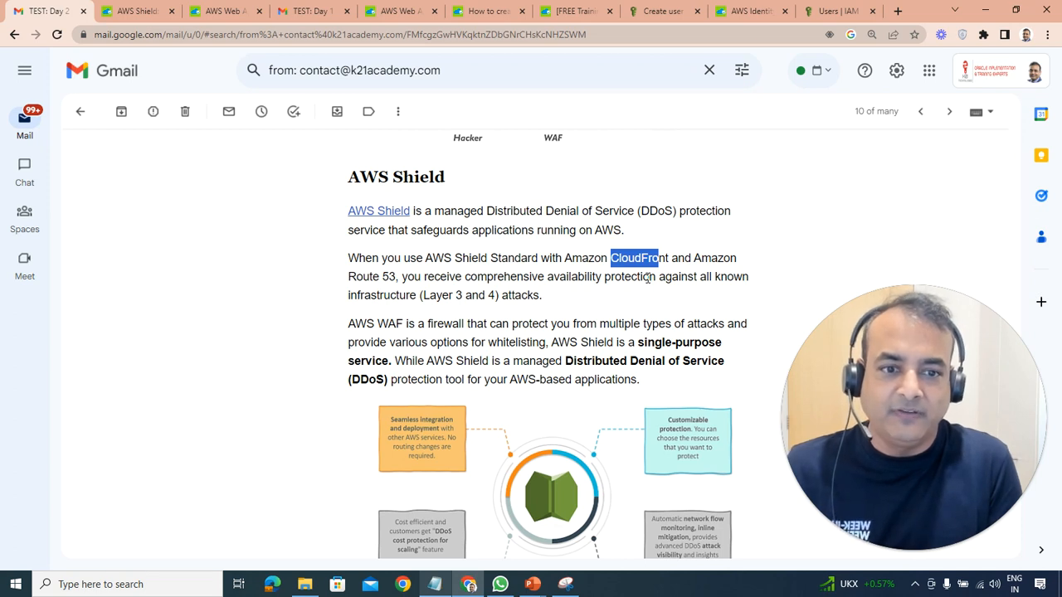
{"action": "mouse_move", "coordinate": [578, 296]}
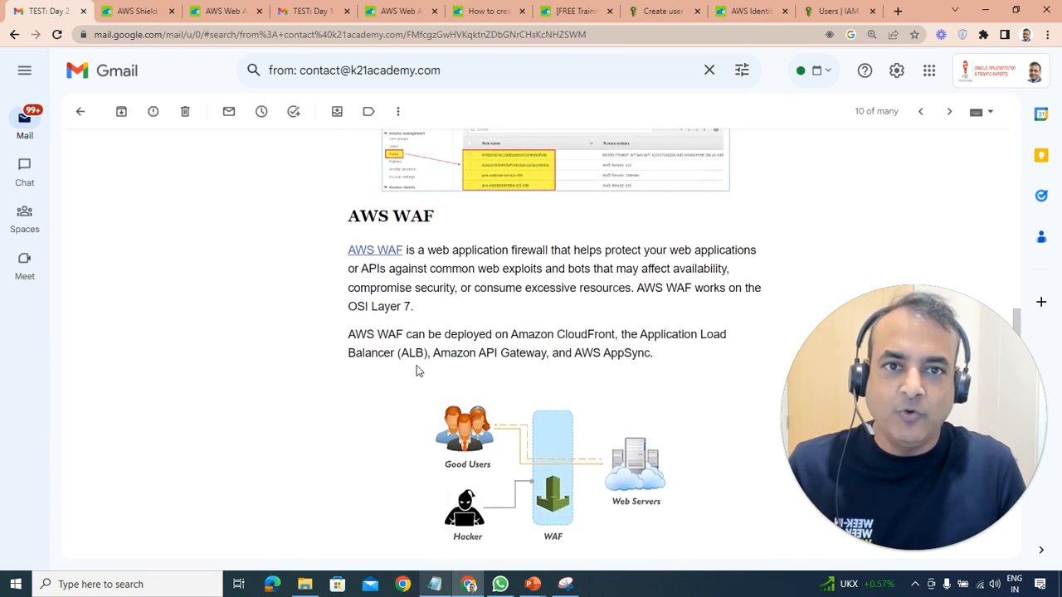
{"action": "scroll", "scroll_direction": "down", "scroll_amount": 3}
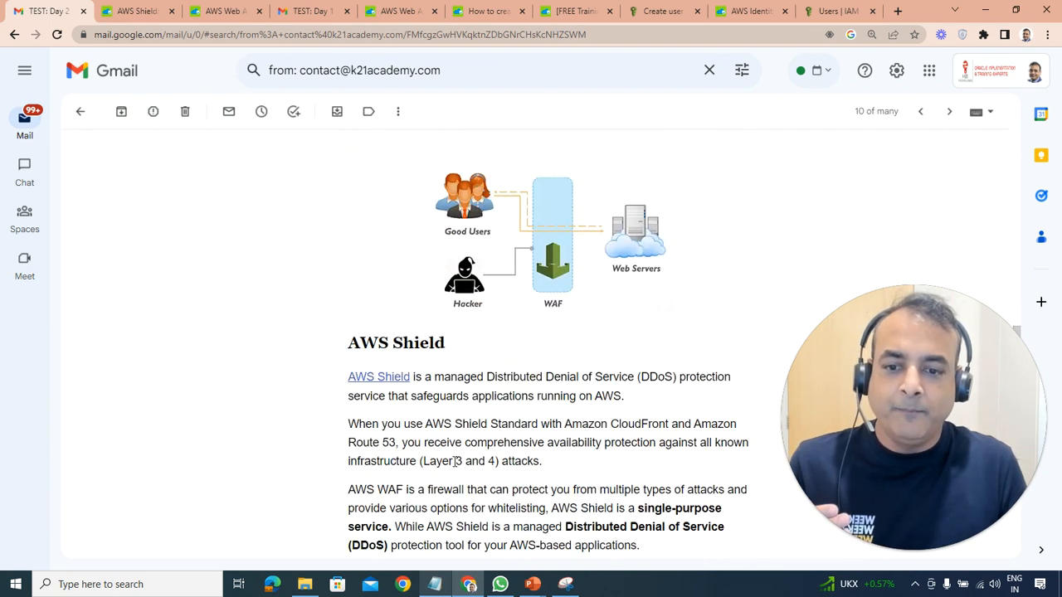
{"action": "scroll", "scroll_direction": "down", "scroll_amount": 3}
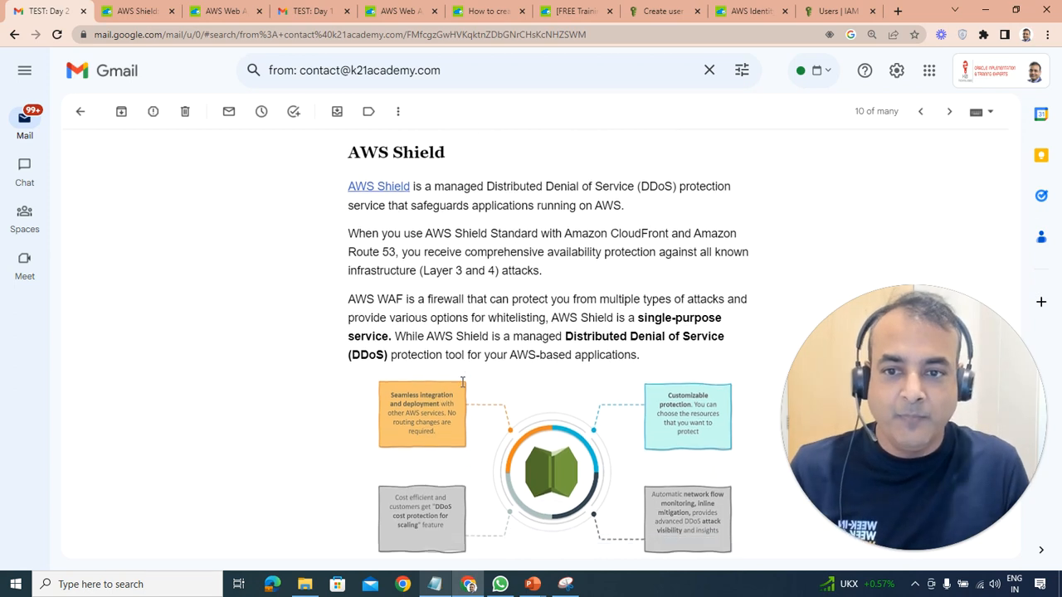
{"action": "scroll", "scroll_direction": "down", "scroll_amount": 3}
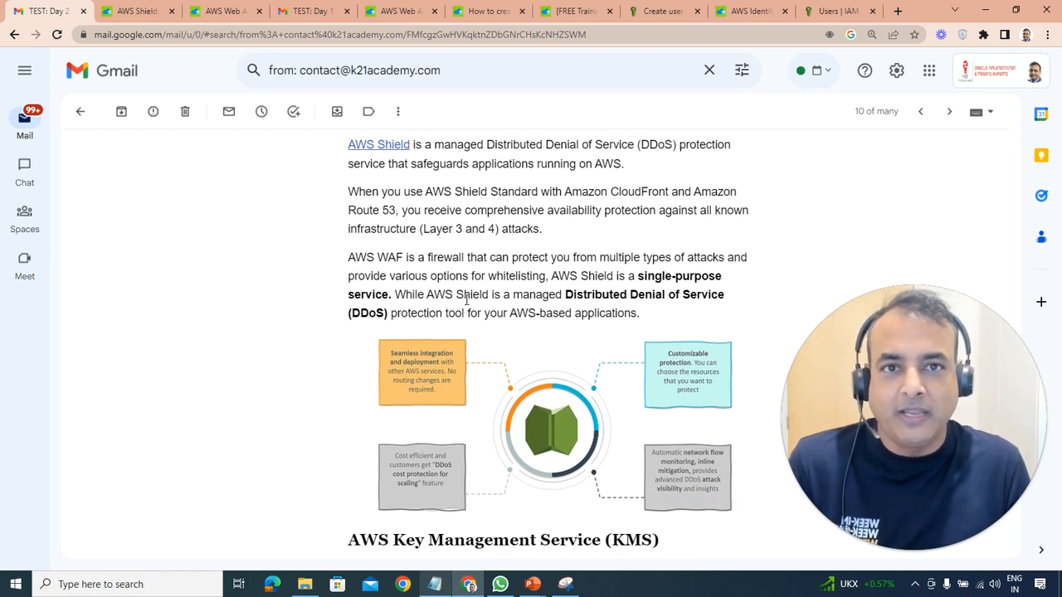
Read down through the email's AWS KMS section to the AWS GuardDuty notes.
{"action": "scroll", "scroll_direction": "down", "scroll_amount": 3}
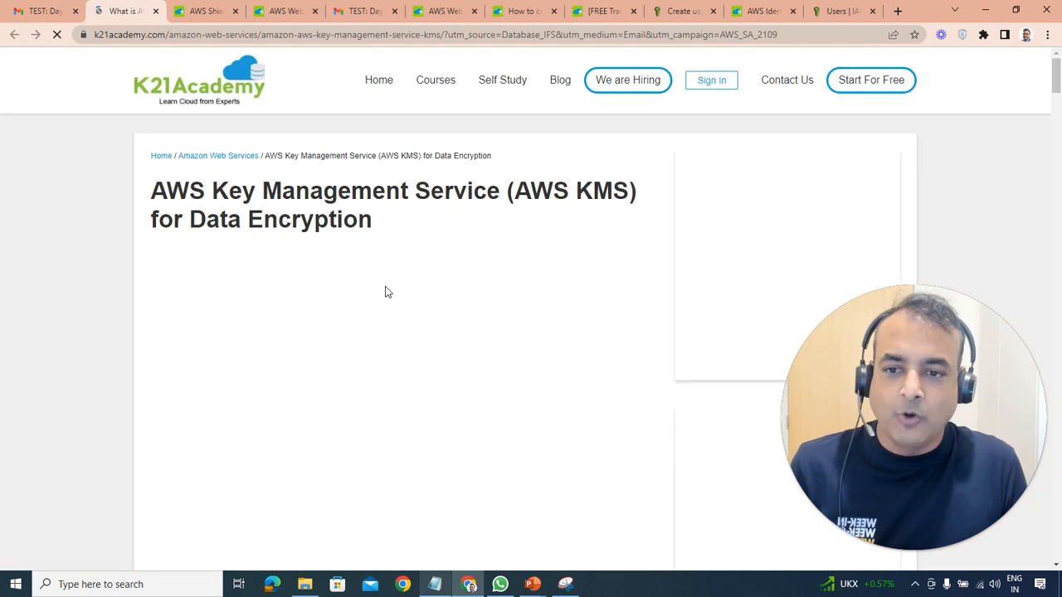
{"action": "scroll", "scroll_direction": "down", "scroll_amount": 3}
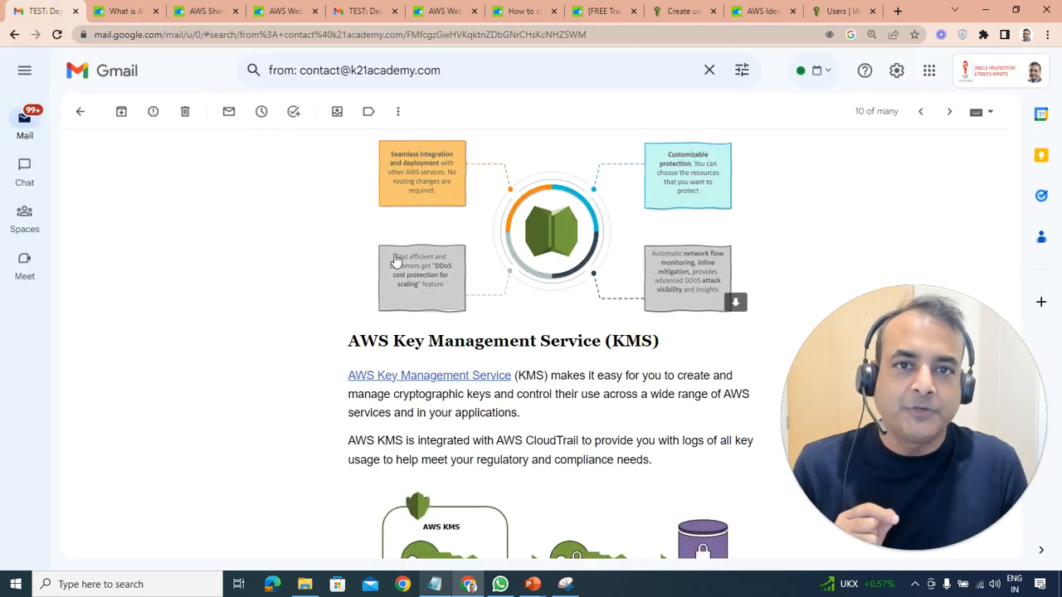
{"action": "scroll", "scroll_direction": "down", "scroll_amount": 3}
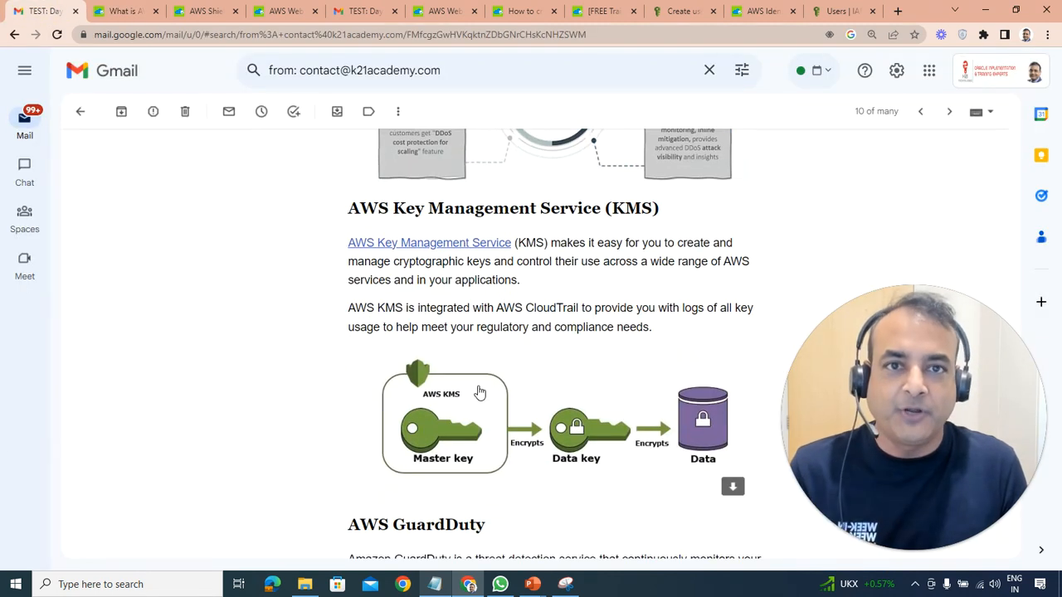
{"action": "mouse_move", "coordinate": [494, 355]}
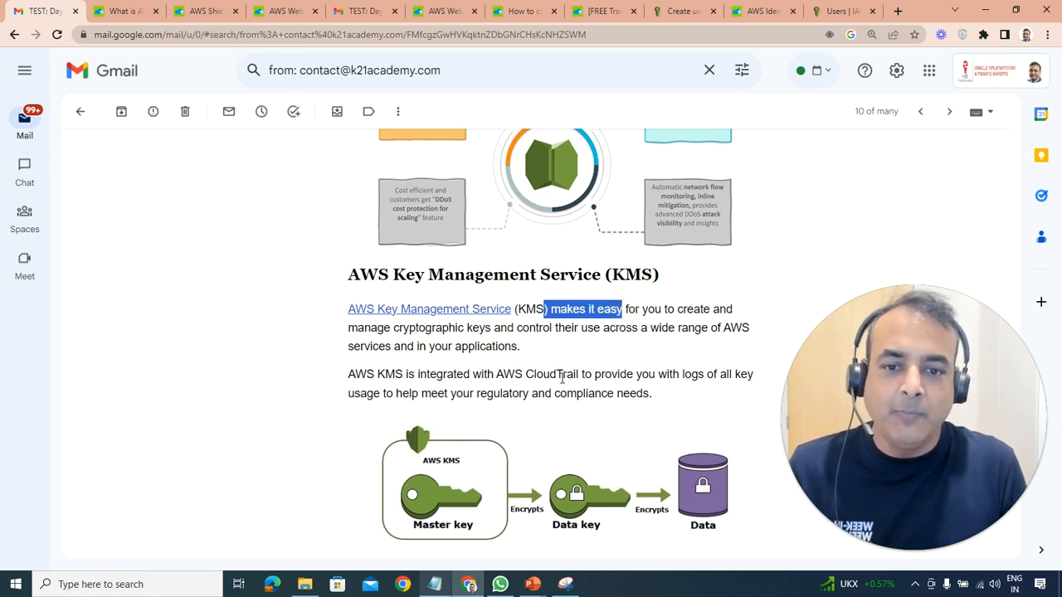
{"action": "scroll", "scroll_direction": "down", "scroll_amount": 3}
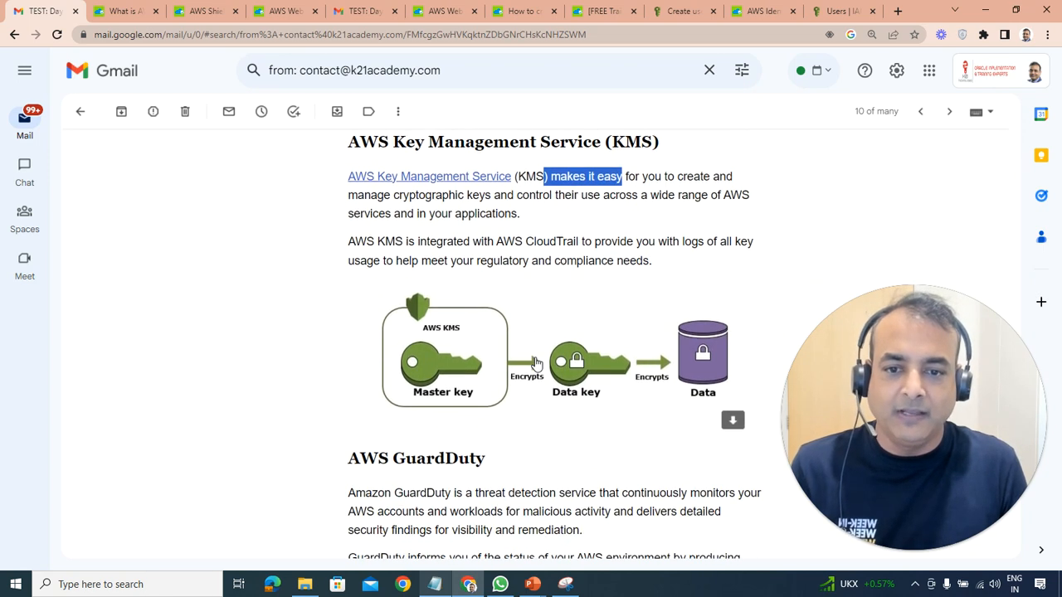
{"action": "scroll", "scroll_direction": "down", "scroll_amount": 3}
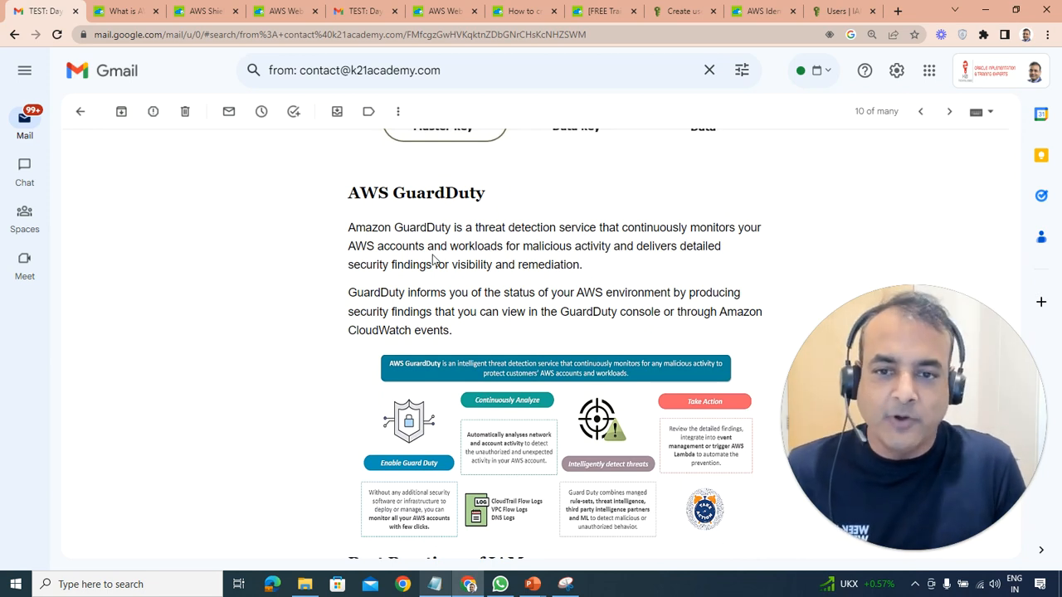
{"action": "scroll", "scroll_direction": "down", "scroll_amount": 3}
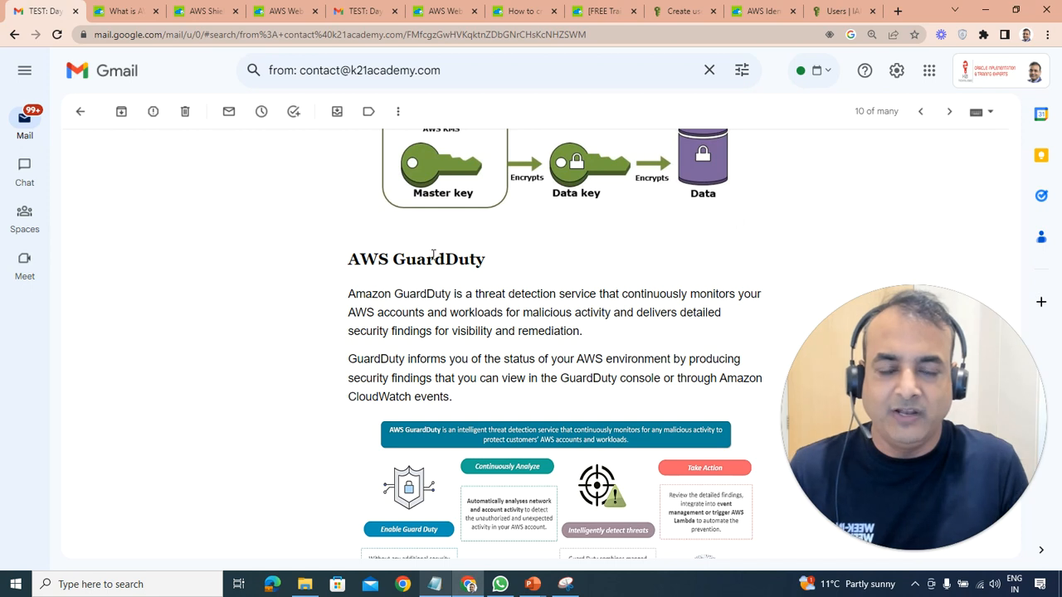
{"action": "scroll", "scroll_direction": "down", "scroll_amount": 3}
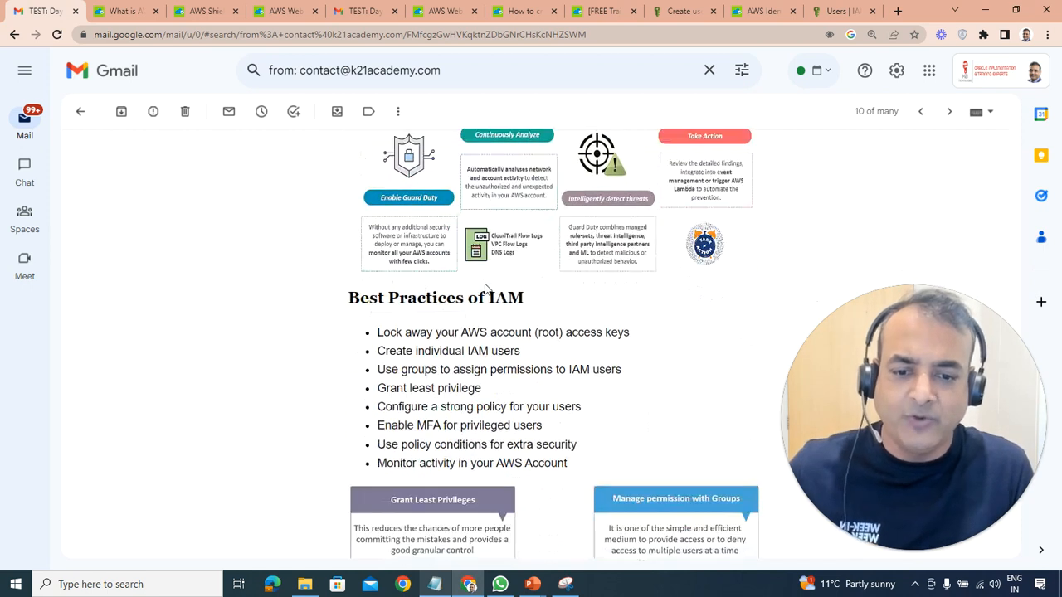
{"action": "scroll", "scroll_direction": "down", "scroll_amount": 3}
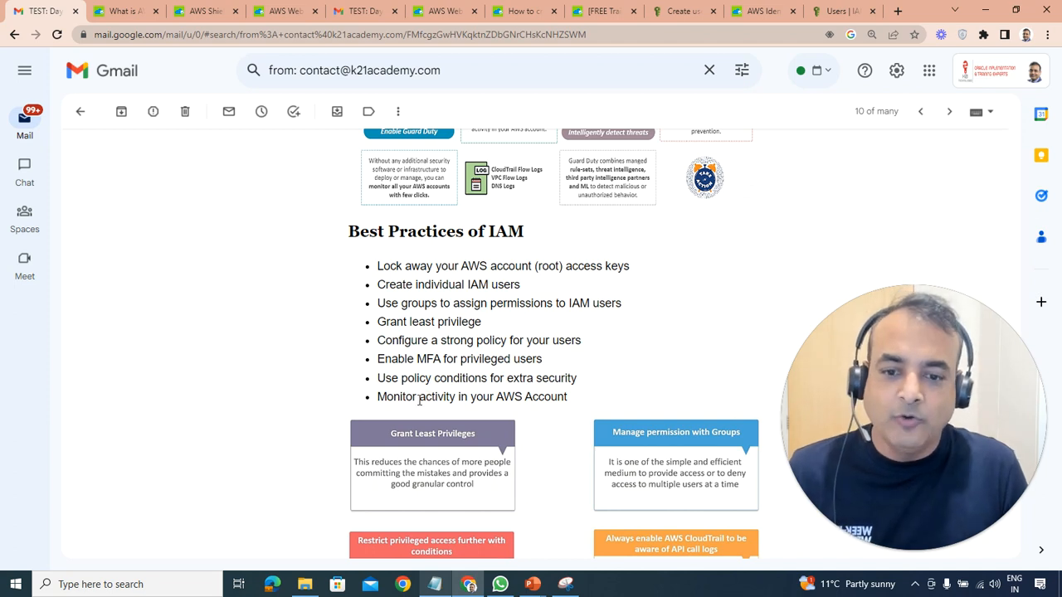
{"action": "scroll", "scroll_direction": "down", "scroll_amount": 3}
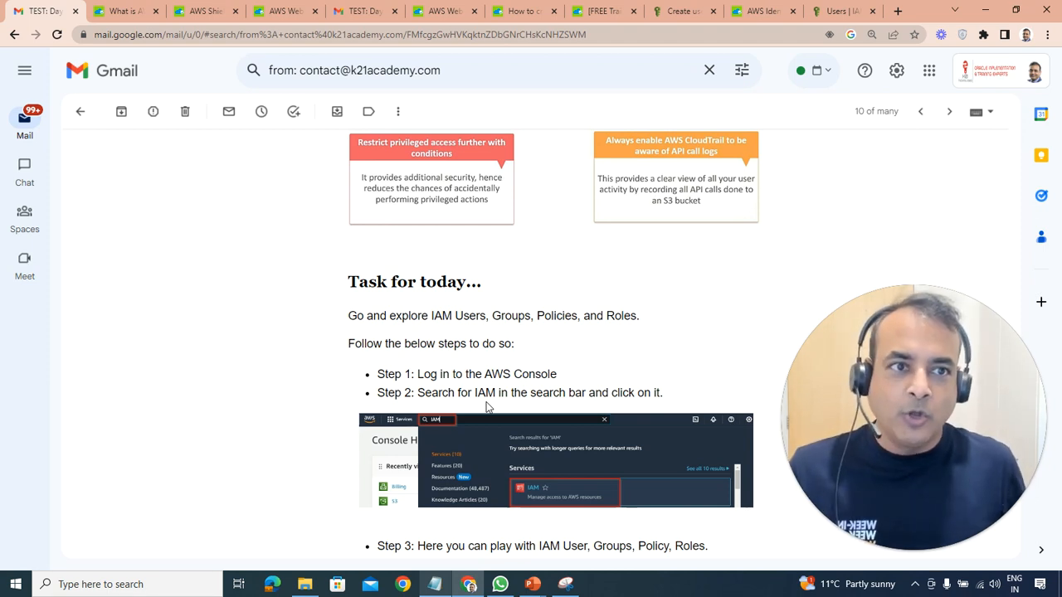
{"action": "mouse_move", "coordinate": [843, 10]}
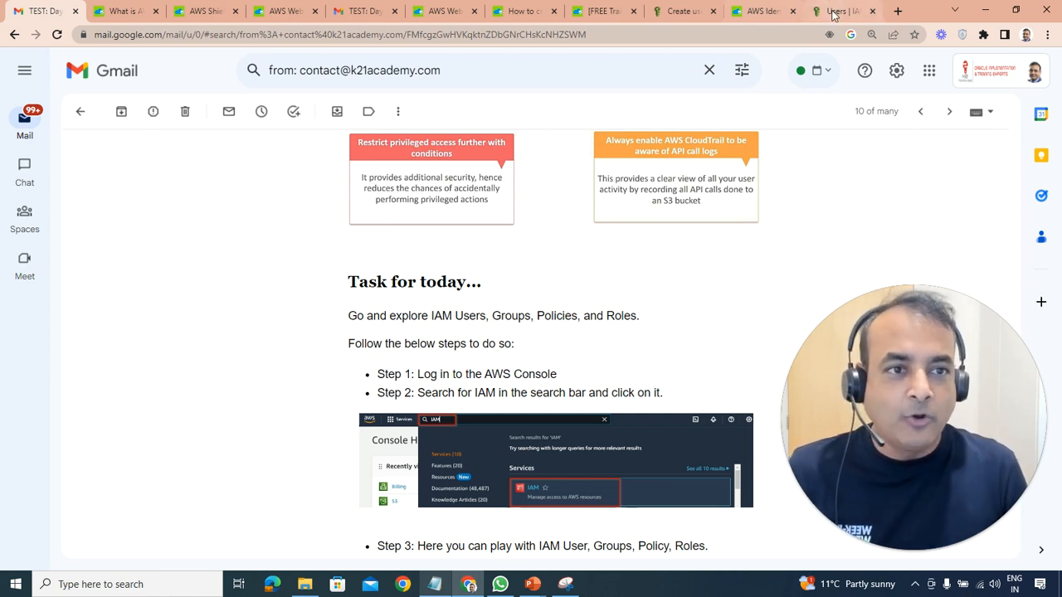
{"action": "left_click", "coordinate": [840, 10]}
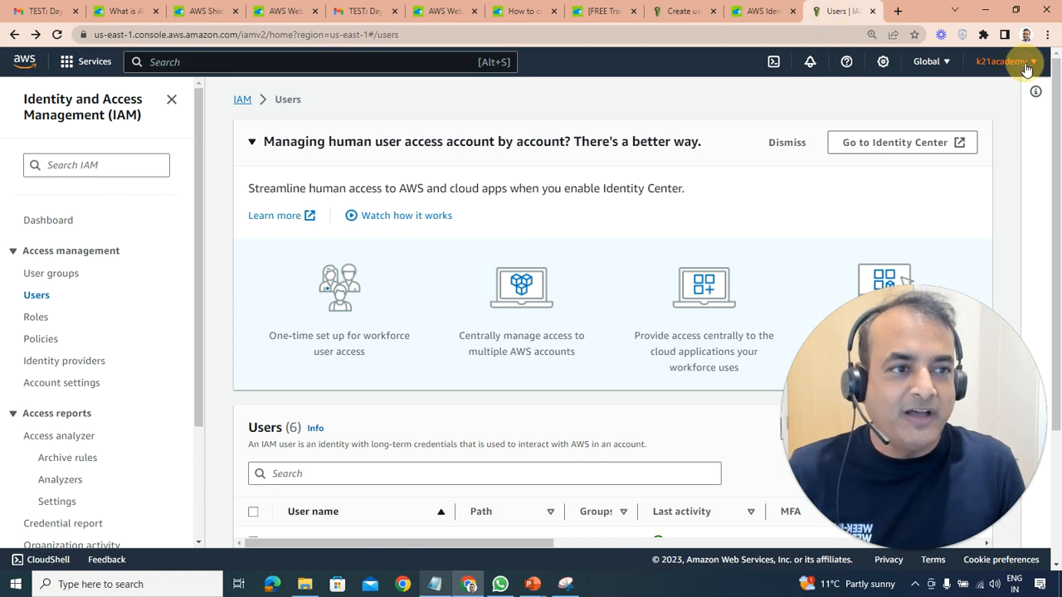
Show the 'Users | IAM' browser tab listing the account's six IAM users.
{"action": "left_click", "coordinate": [998, 62]}
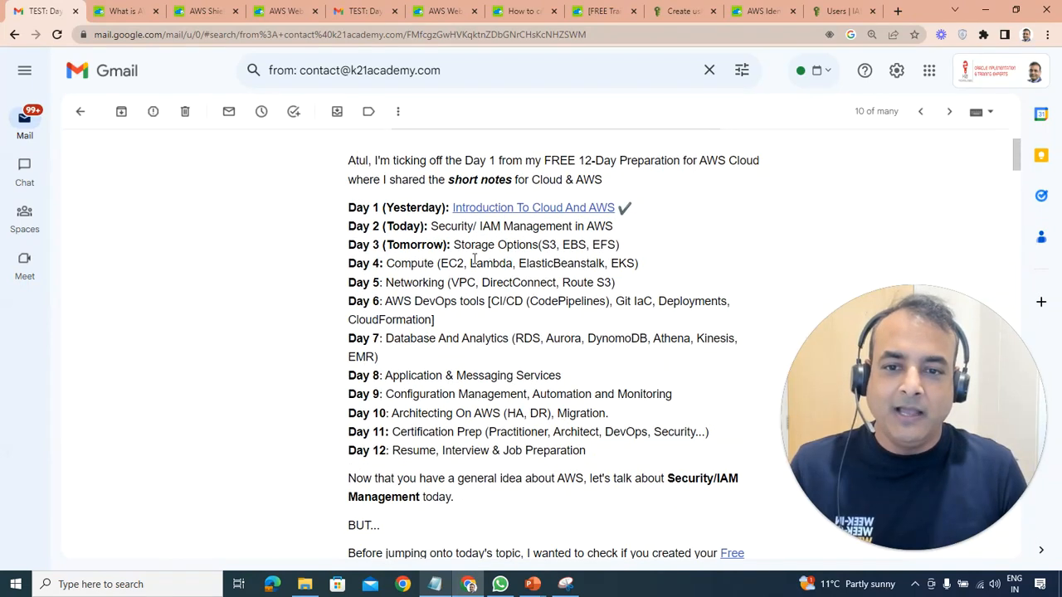
Scroll the email below the 12-day schedule to its free AWS Tier account reminder.
{"action": "scroll", "scroll_direction": "down", "scroll_amount": 3}
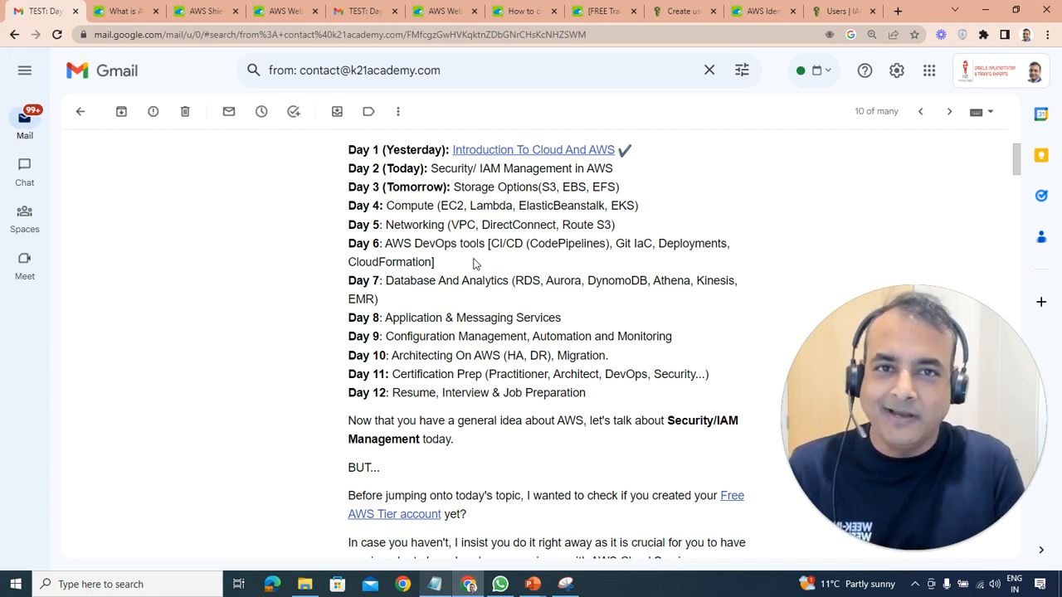
{"action": "mouse_move", "coordinate": [110, 292]}
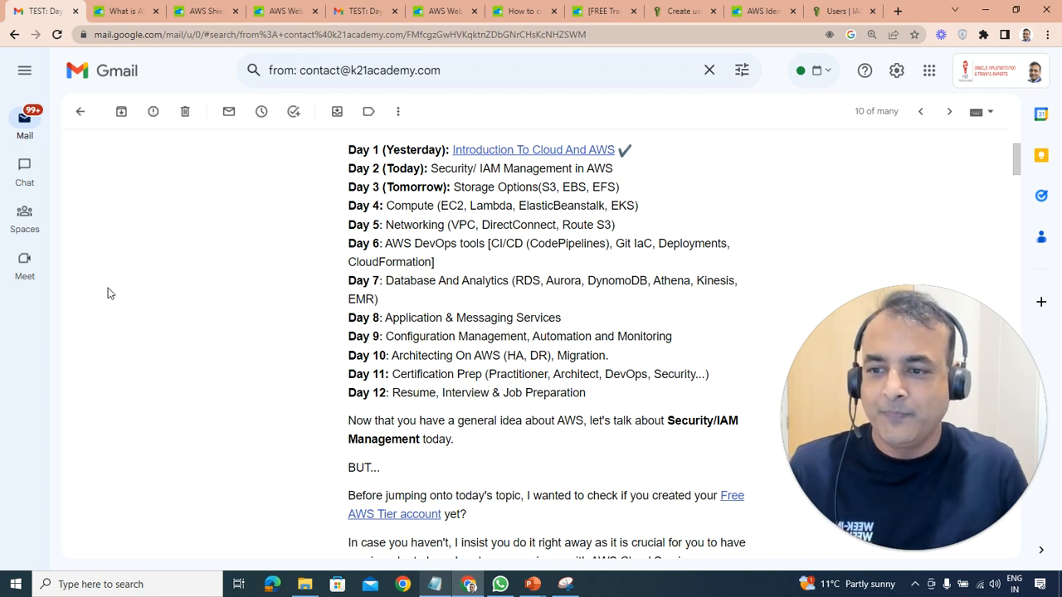